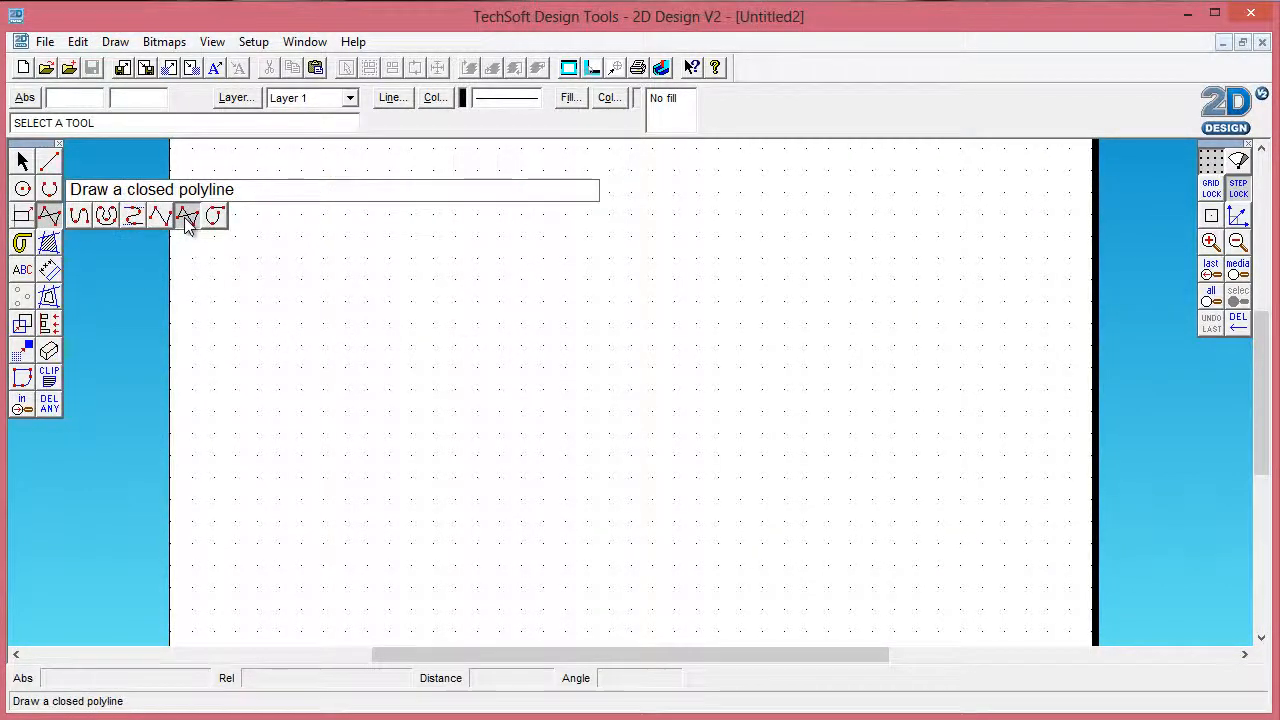
# - Draw a 90 mm square outline as a closed polyline near the top-left of the page
pyautogui.click(184, 216)
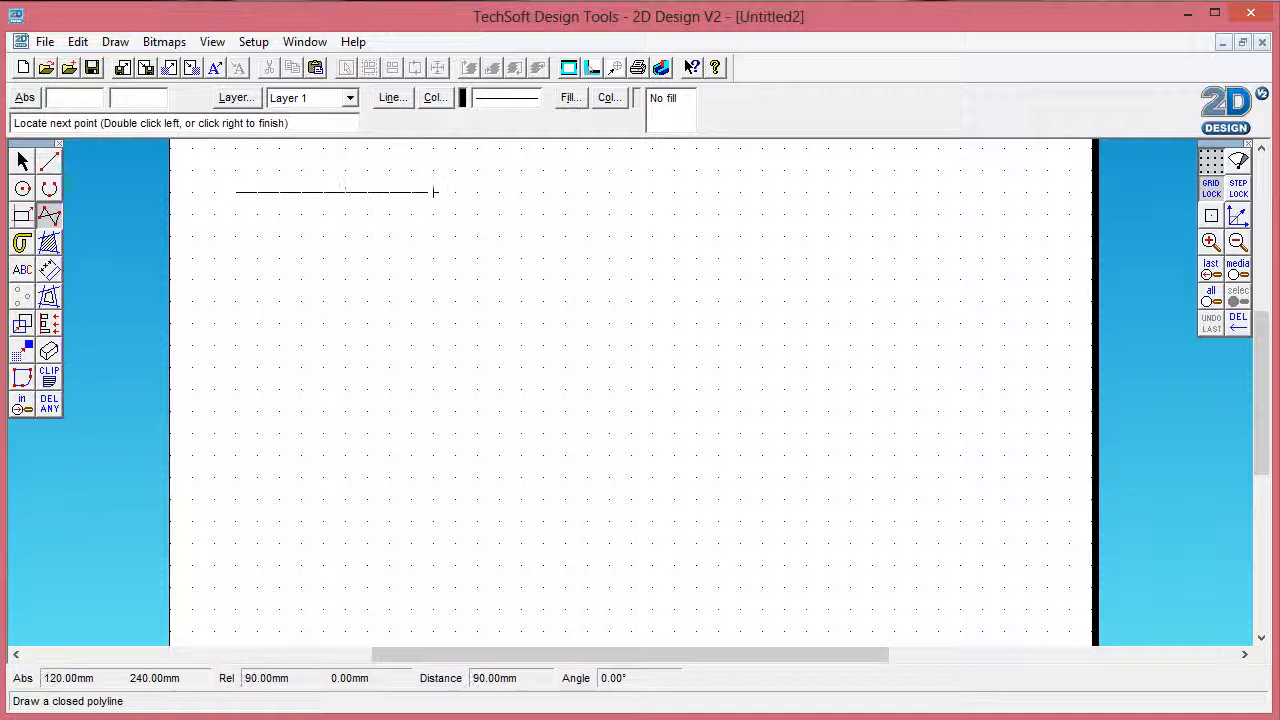
pyautogui.click(432, 390)
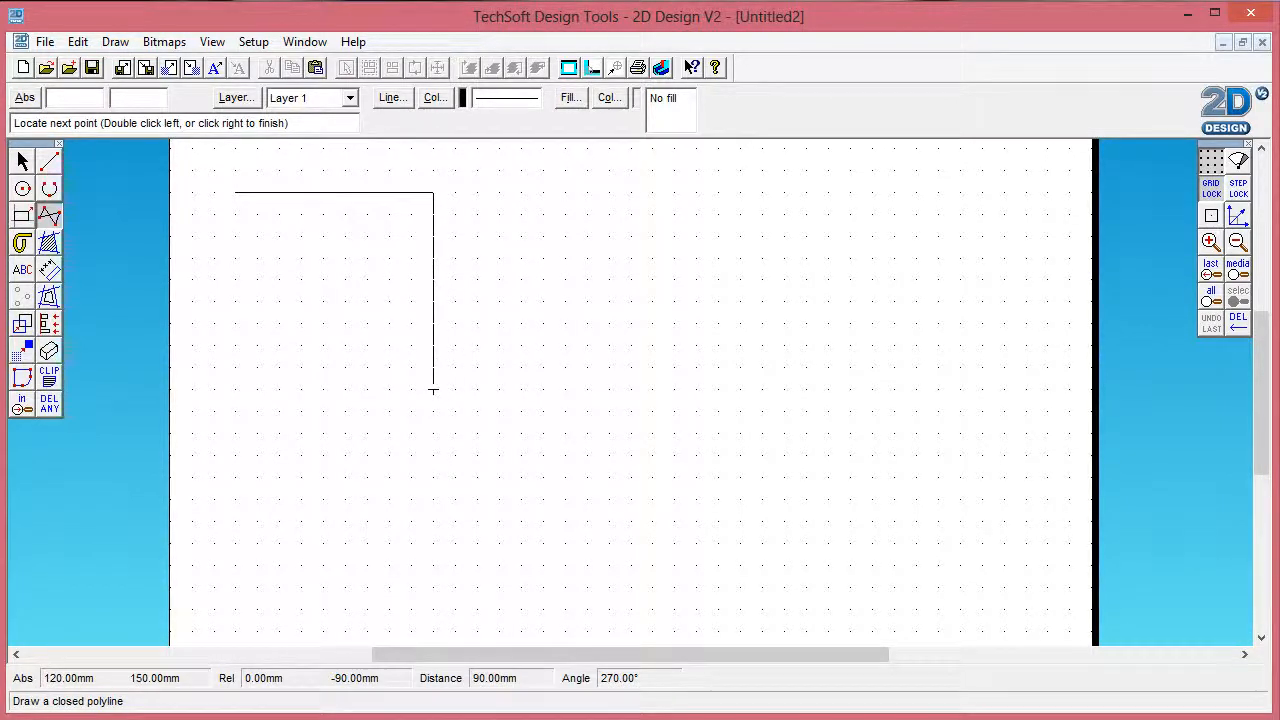
pyautogui.click(234, 390)
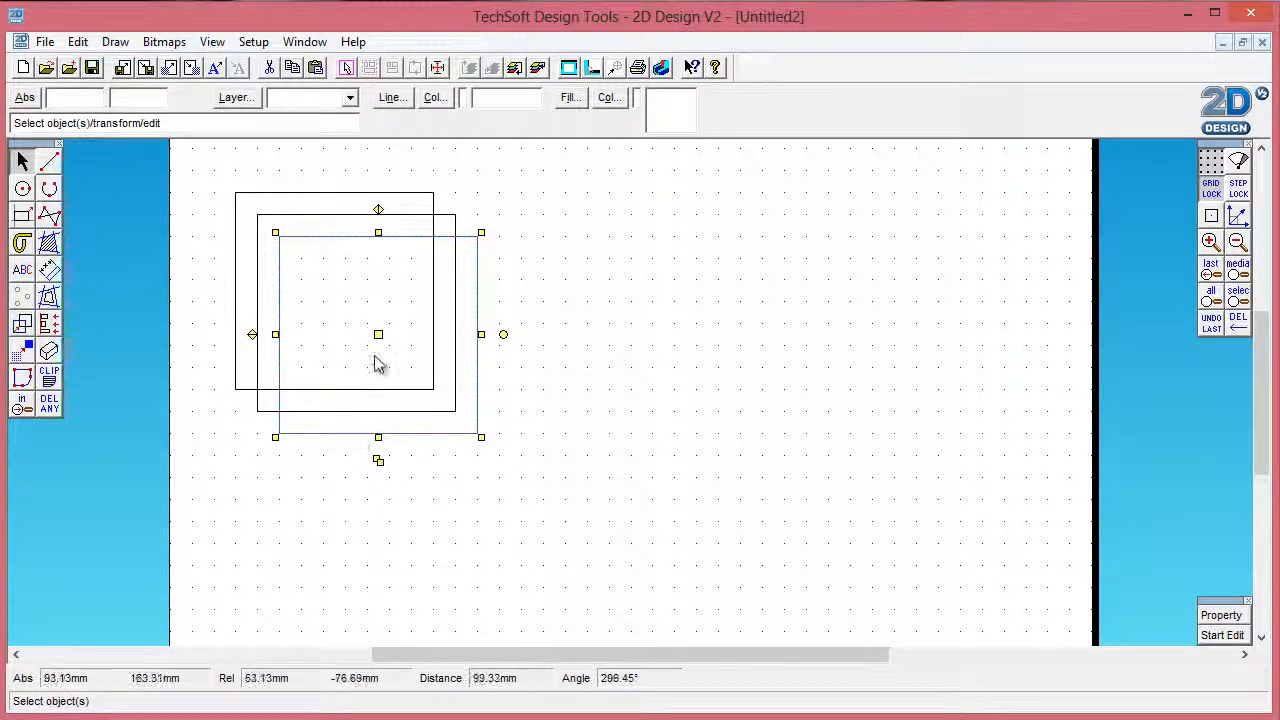
# - Copy the square twice so three equal squares sit edge to edge in a row
pyautogui.moveTo(378, 334); pyautogui.dragTo(772, 290)
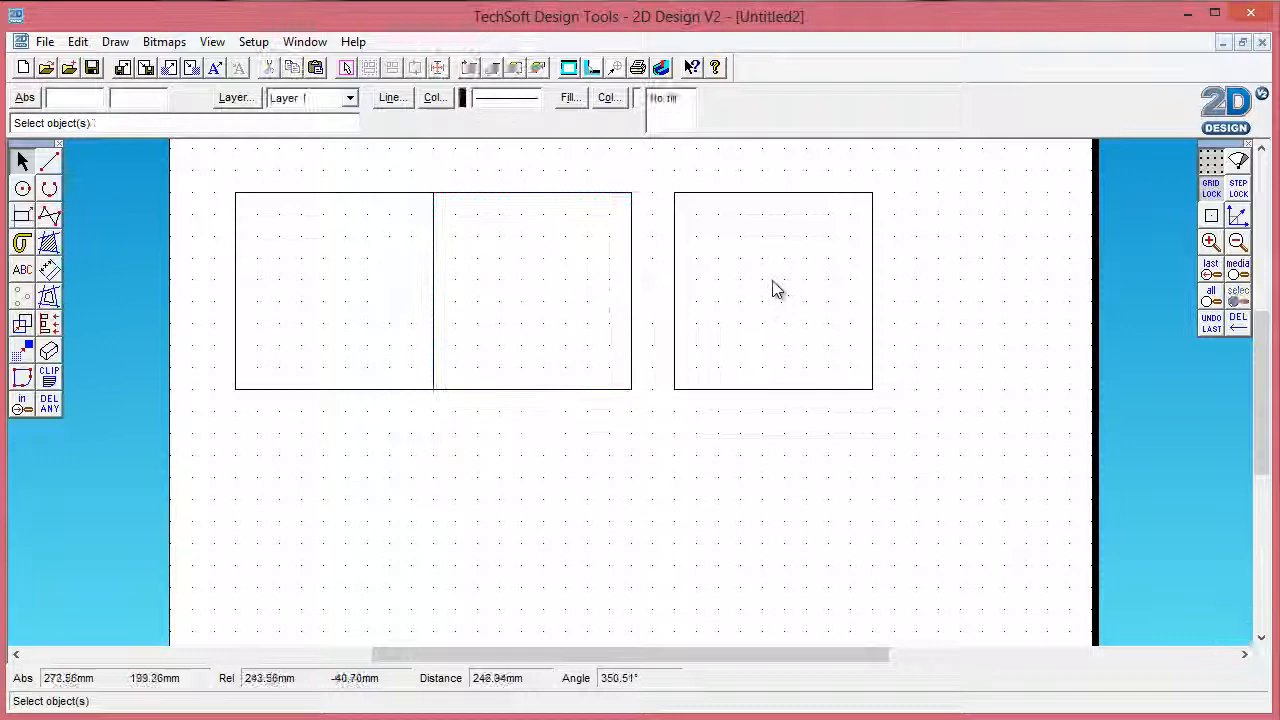
pyautogui.click(772, 292)
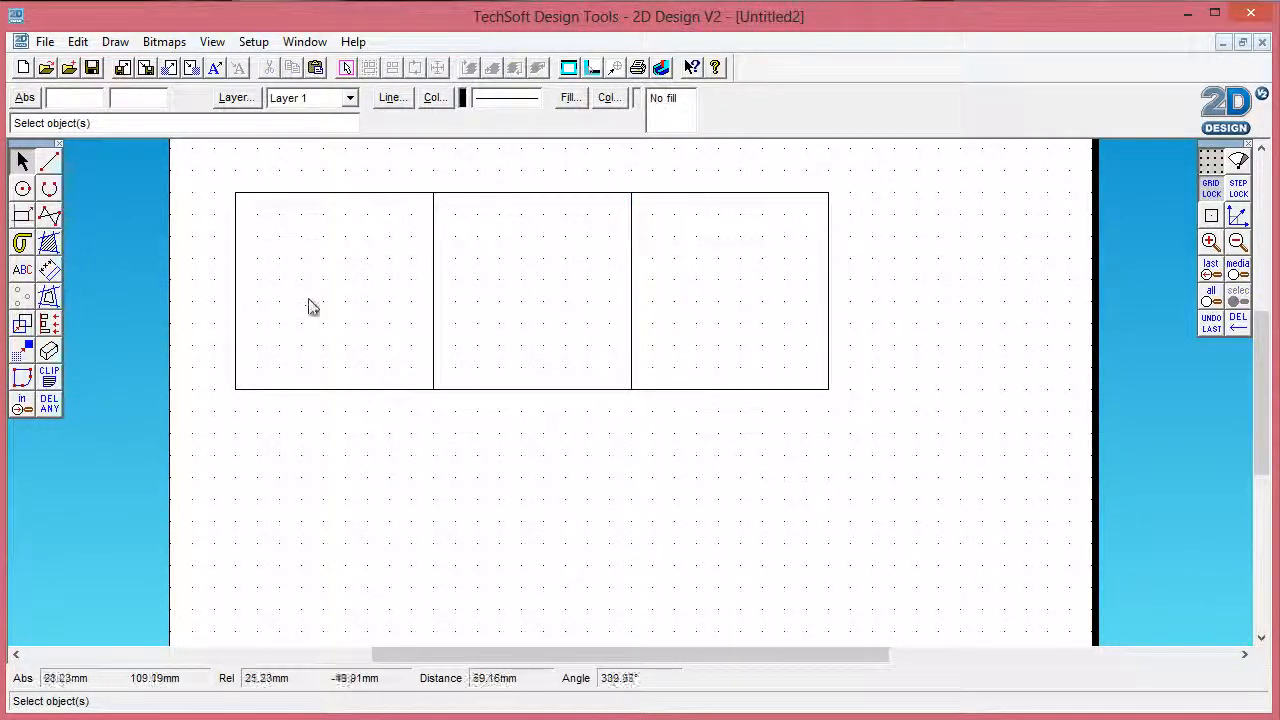
pyautogui.moveTo(350, 198)
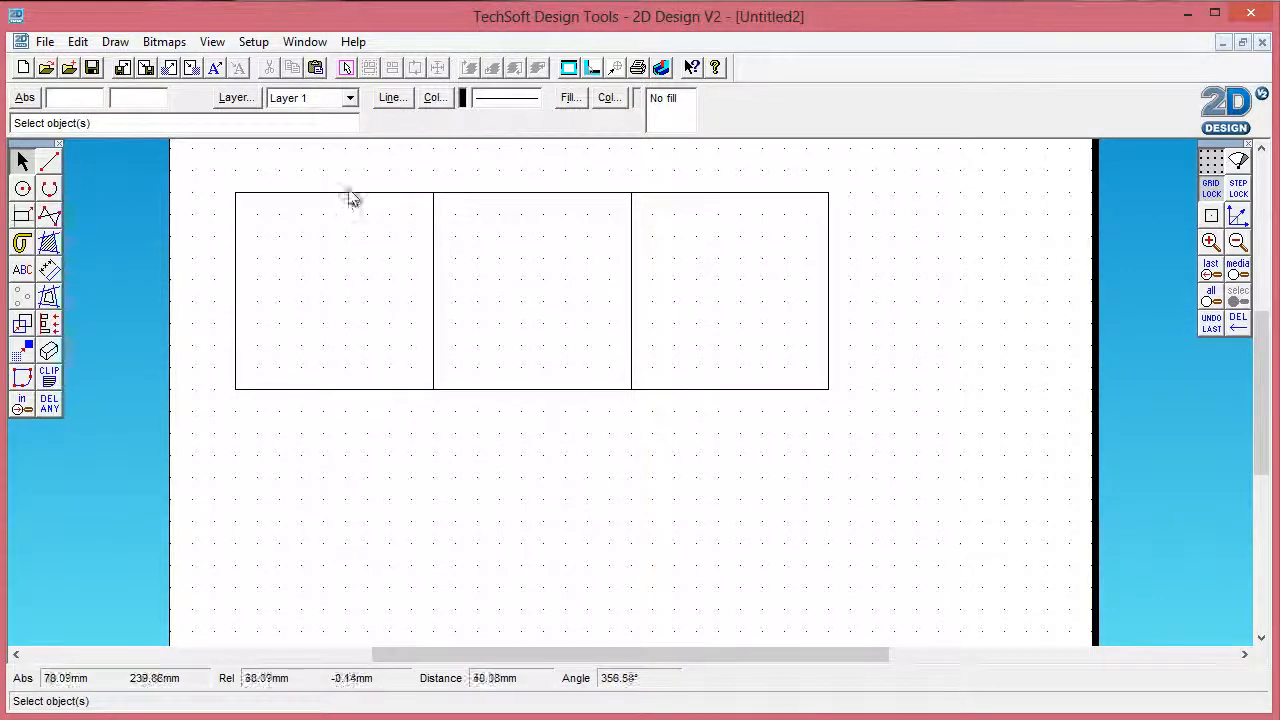
# - Give the left square a solid magenta-pink fill
pyautogui.click(334, 290)
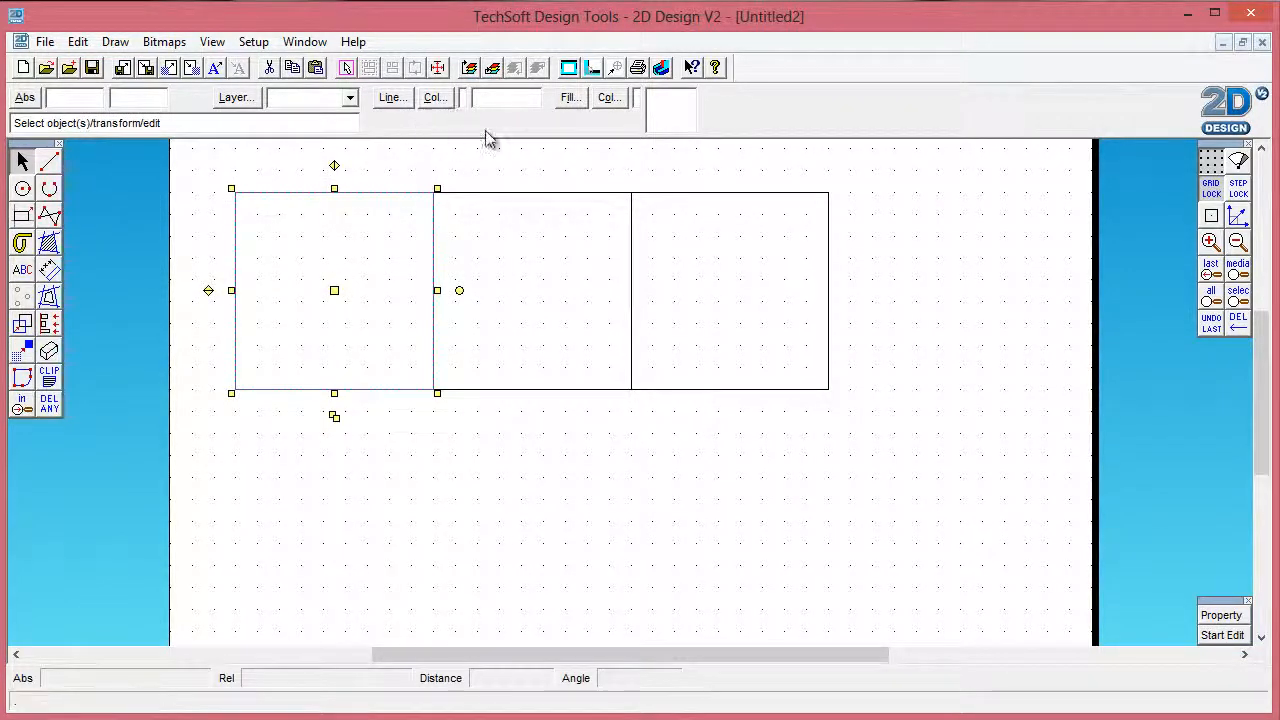
pyautogui.click(570, 96)
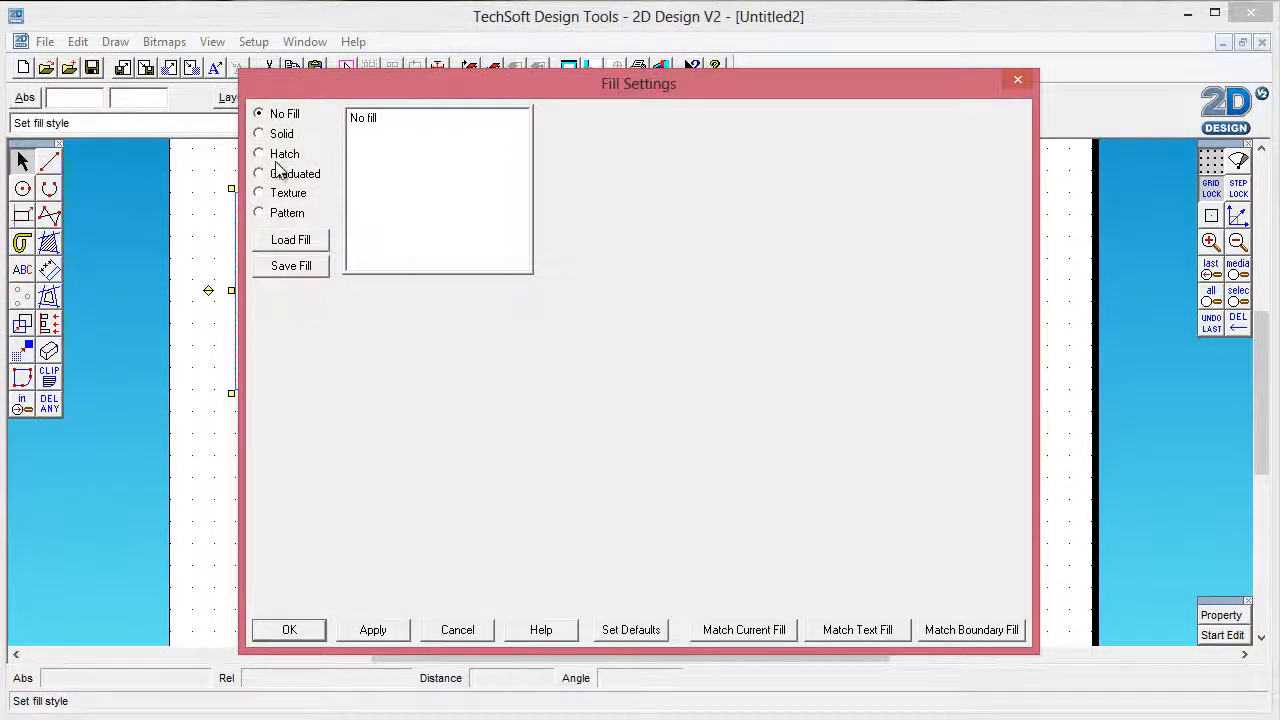
pyautogui.click(260, 132)
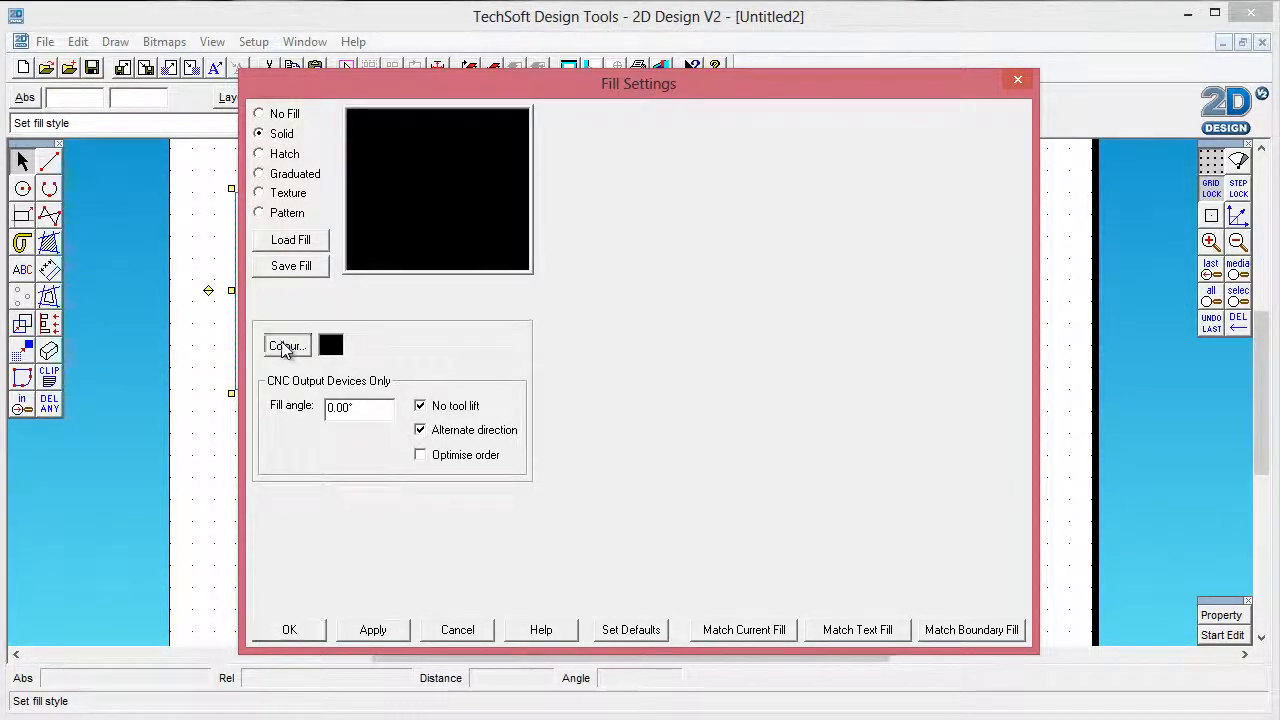
pyautogui.click(288, 344)
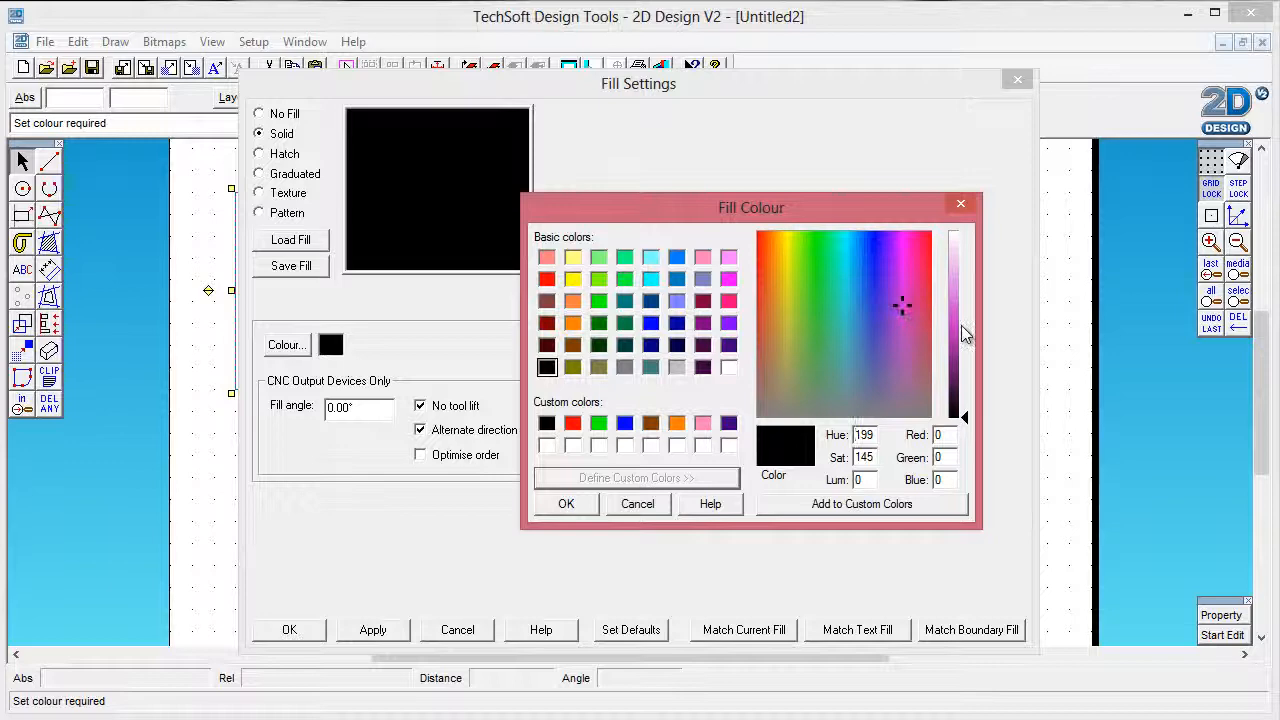
pyautogui.click(900, 308)
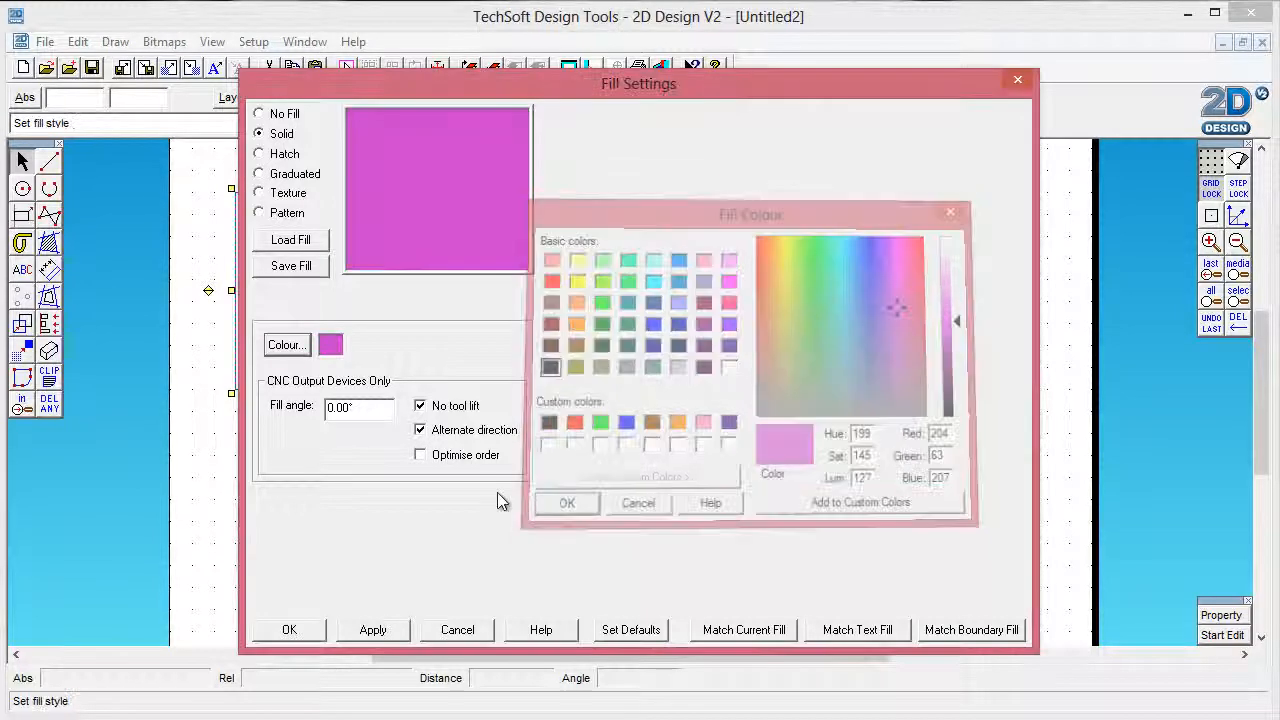
pyautogui.click(288, 628)
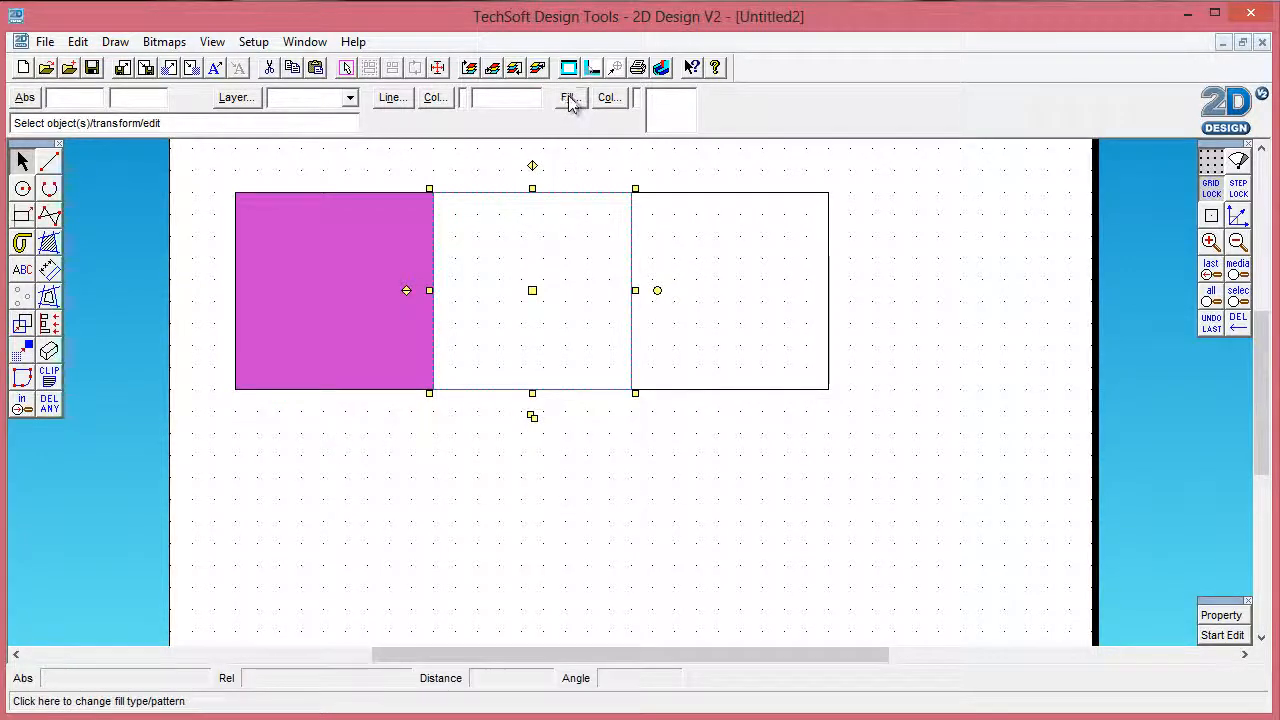
# - Give the middle square a graduated fill from green at the start stop to blue at the end
pyautogui.click(570, 96)
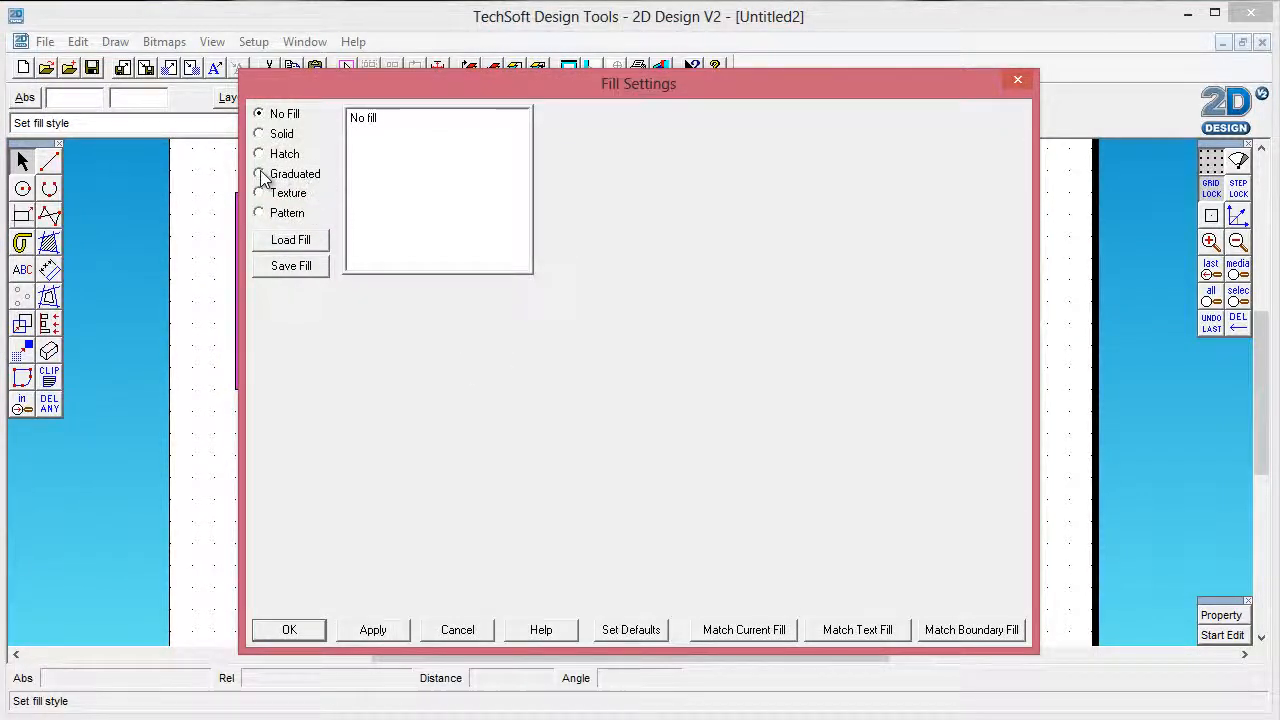
pyautogui.click(260, 172)
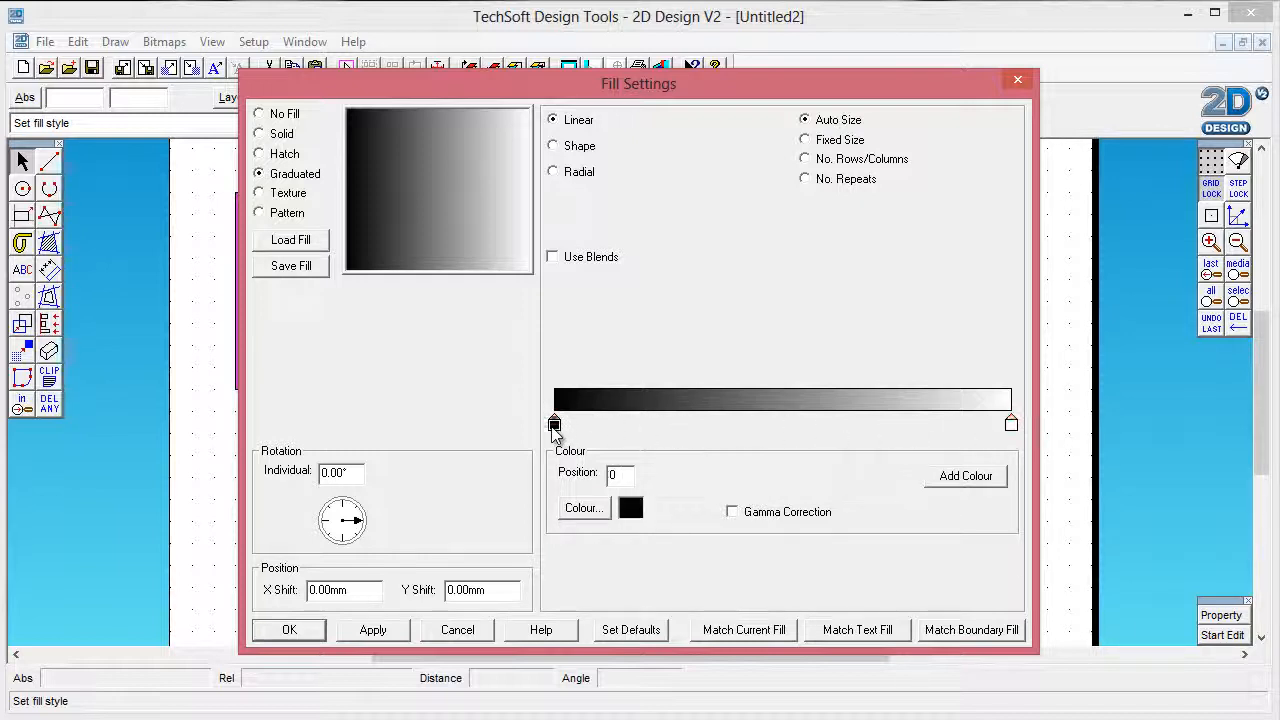
pyautogui.click(584, 508)
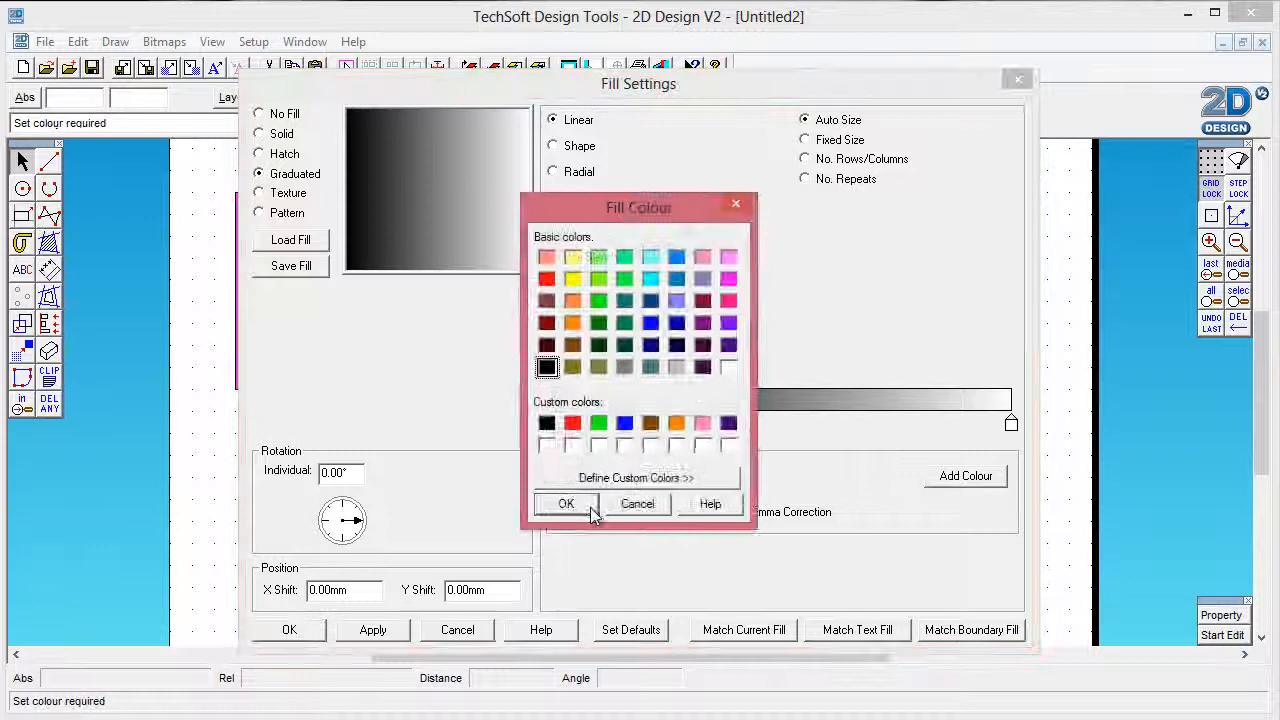
pyautogui.click(598, 422)
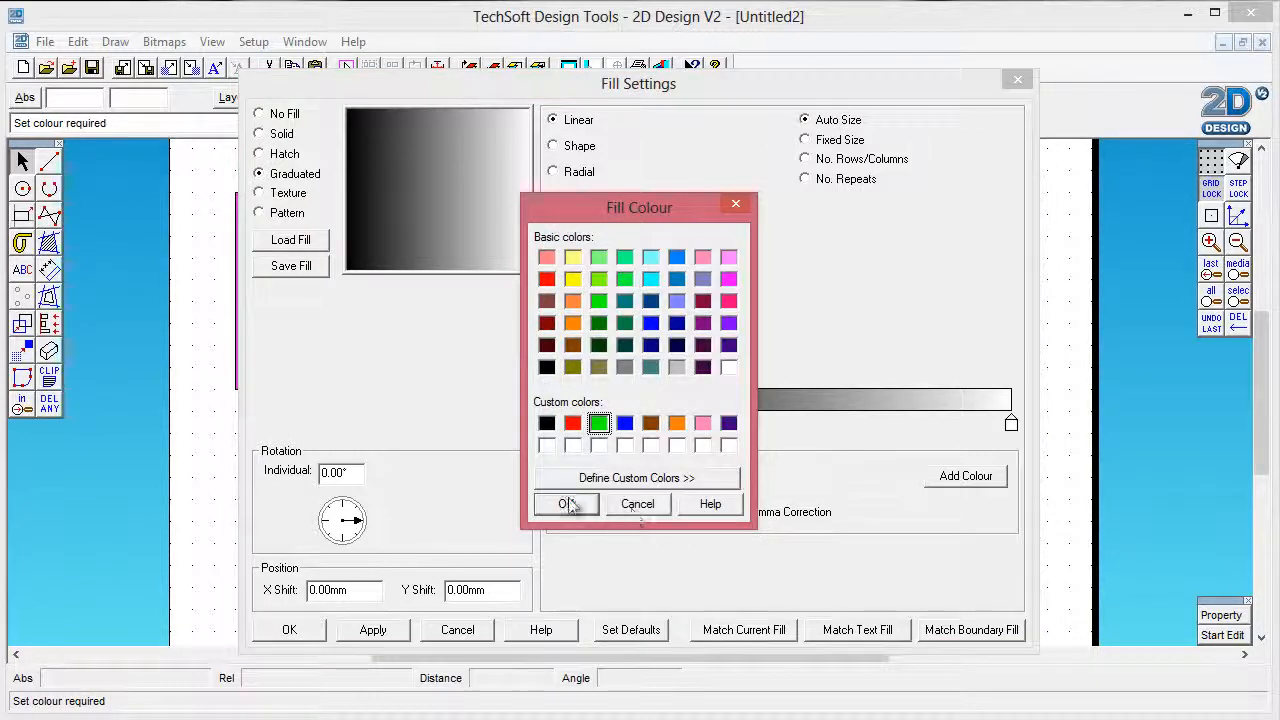
pyautogui.click(564, 504)
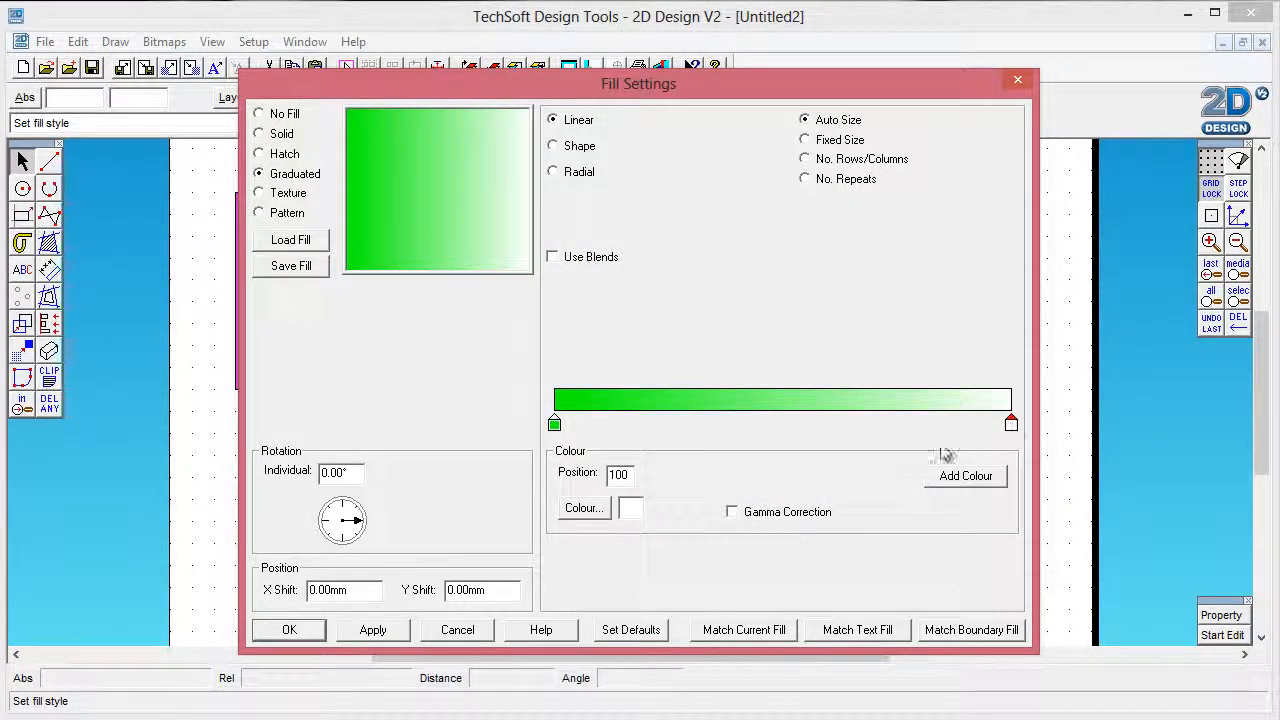
pyautogui.click(584, 508)
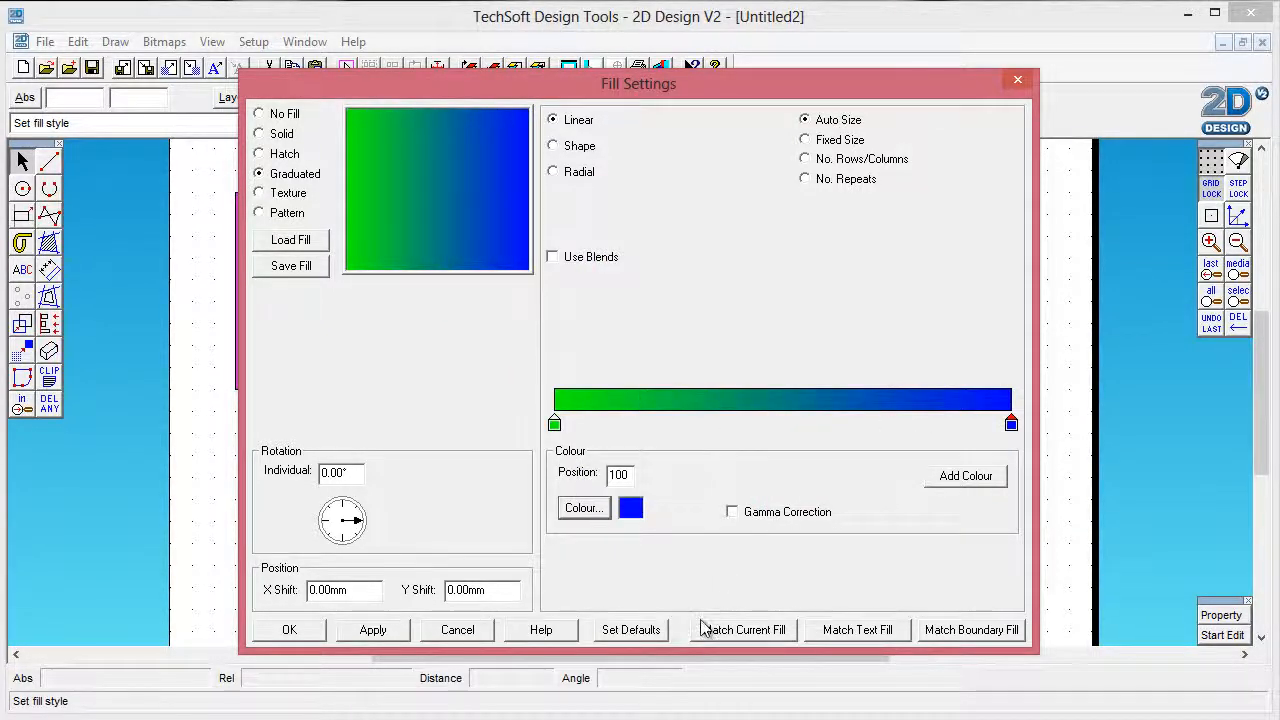
pyautogui.click(288, 628)
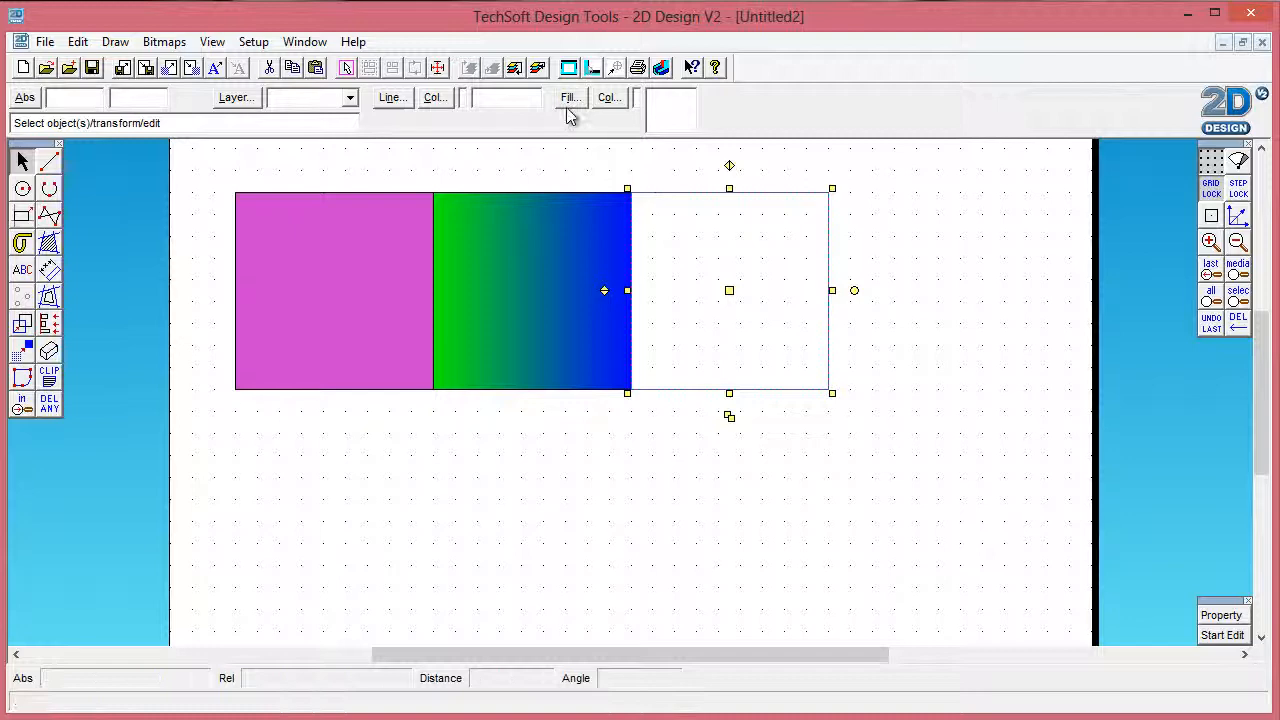
# - Give the right square a texture fill using Green Rock from Textures > Stone Light
pyautogui.click(570, 96)
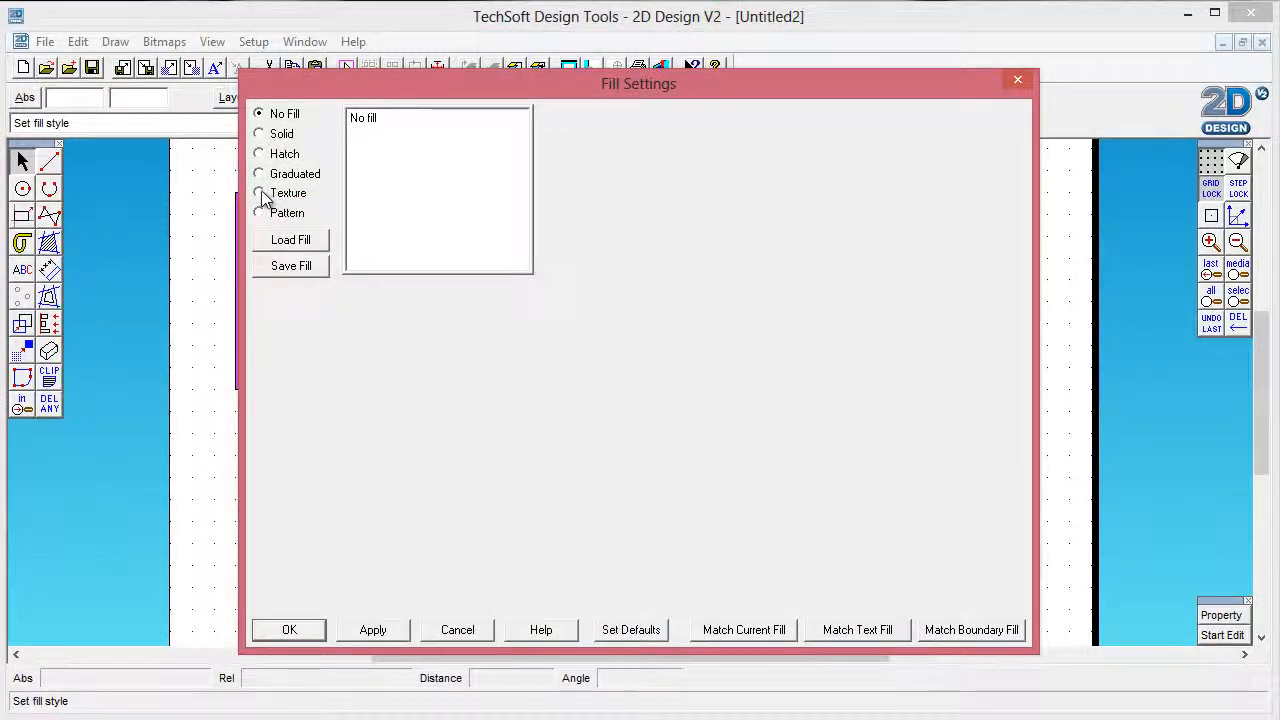
pyautogui.click(260, 192)
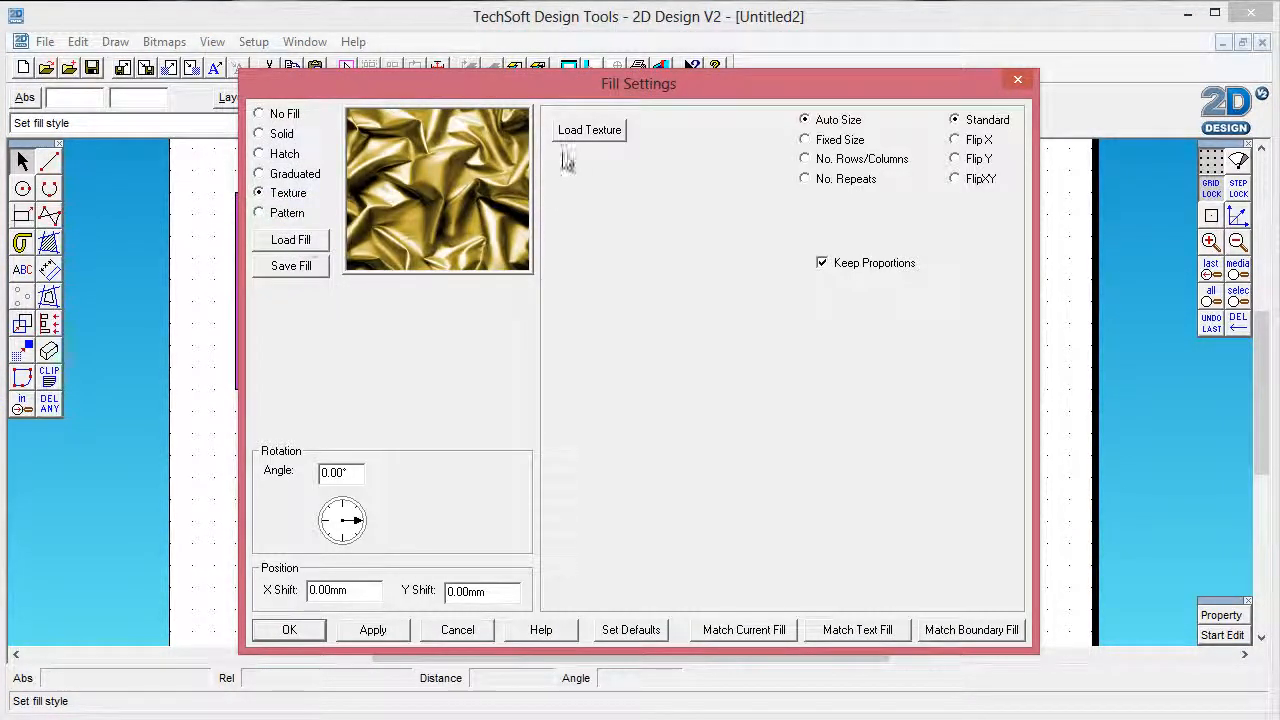
pyautogui.click(588, 128)
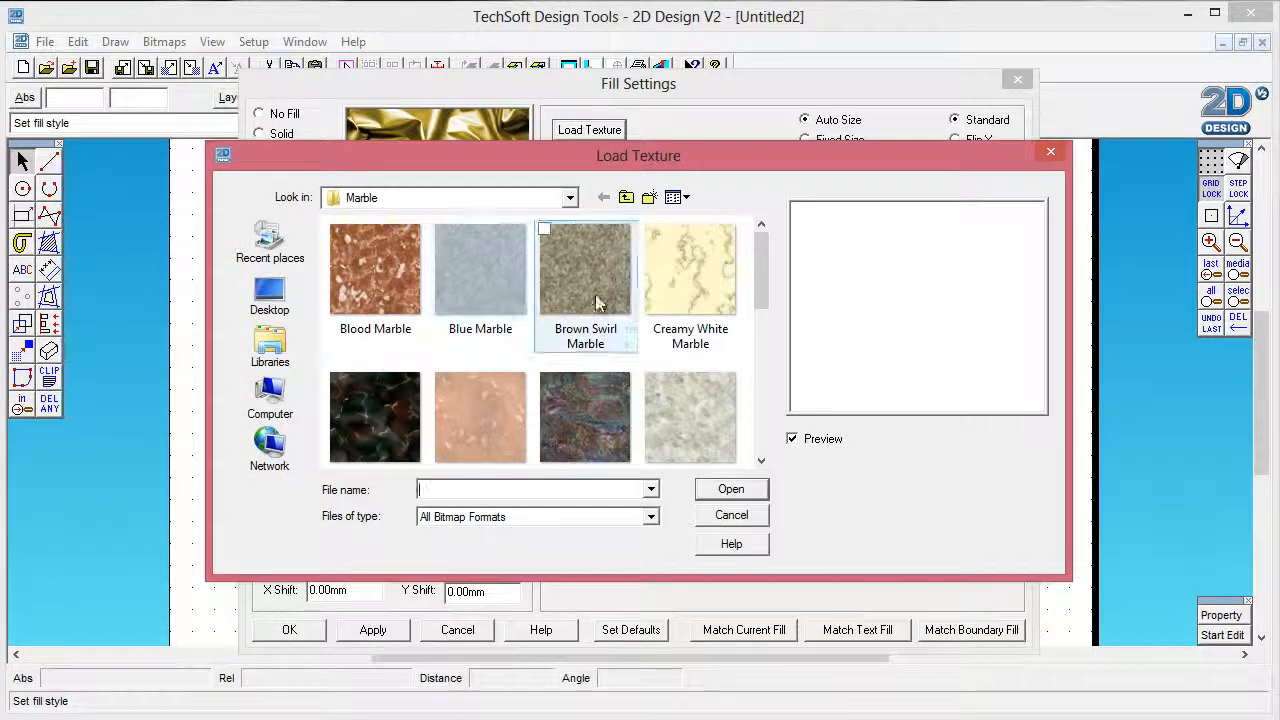
pyautogui.click(604, 198)
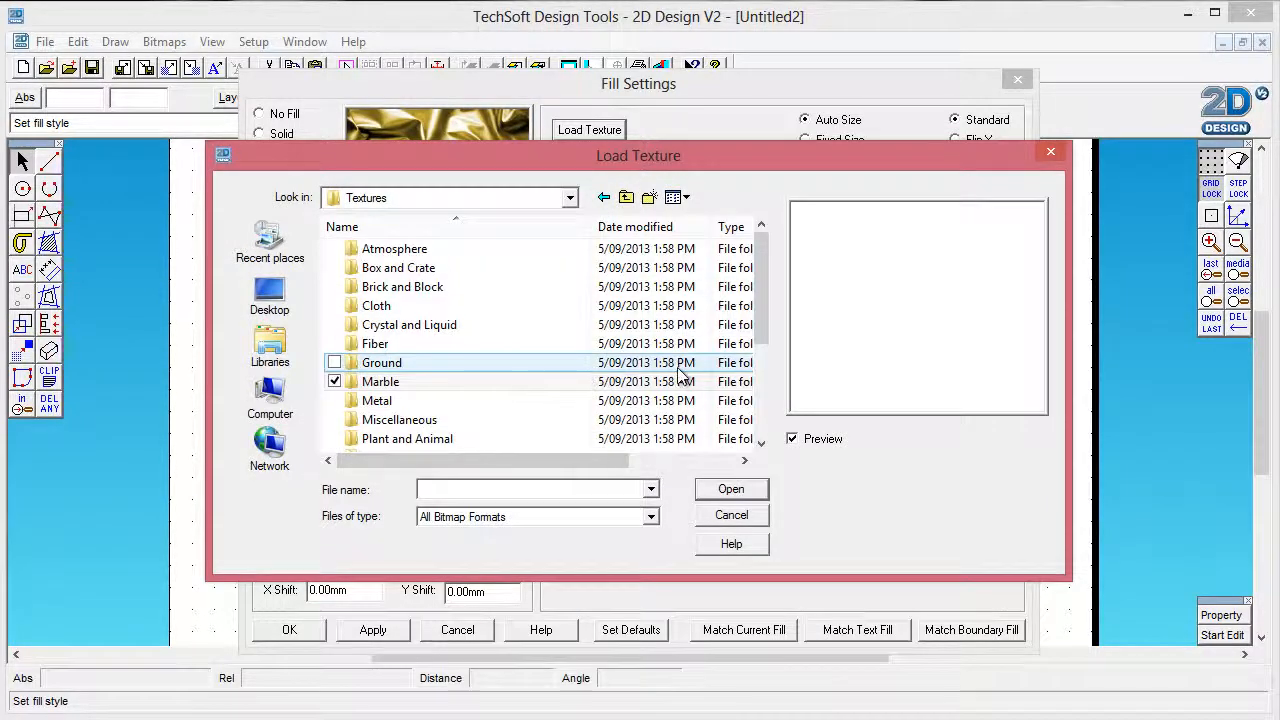
pyautogui.scroll(-3)
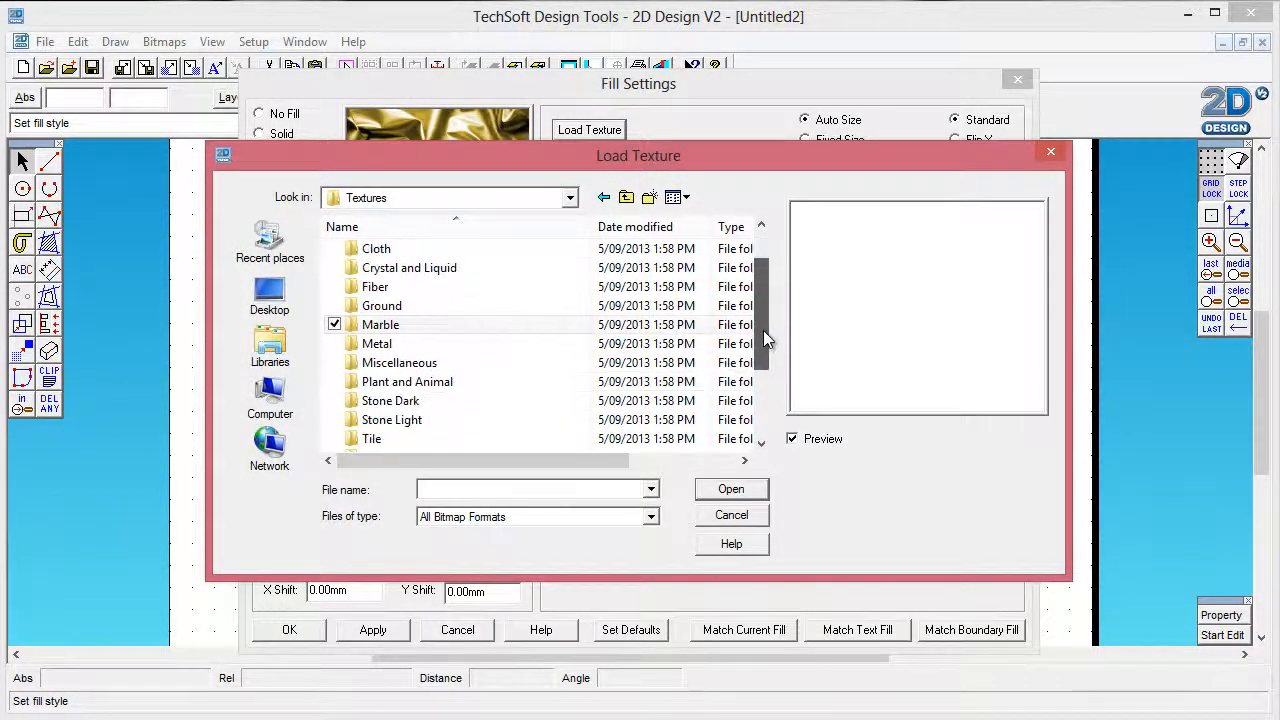
pyautogui.scroll(-3)
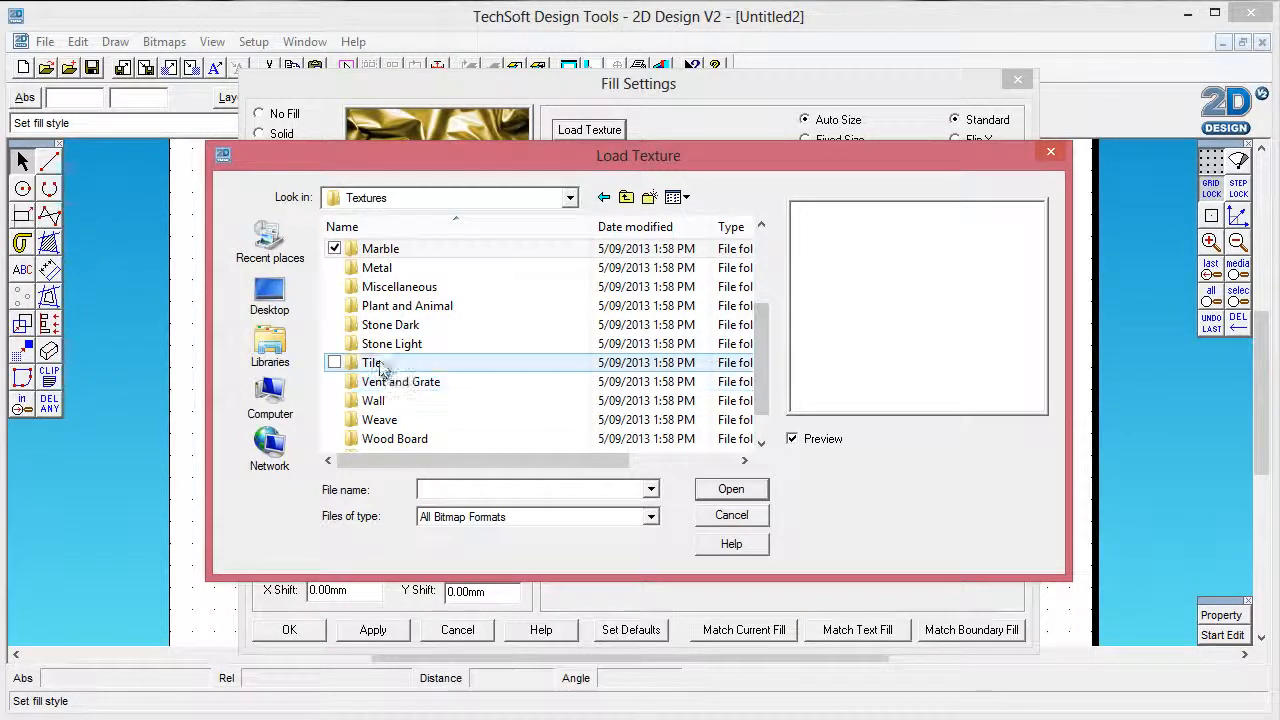
pyautogui.doubleClick(392, 344)
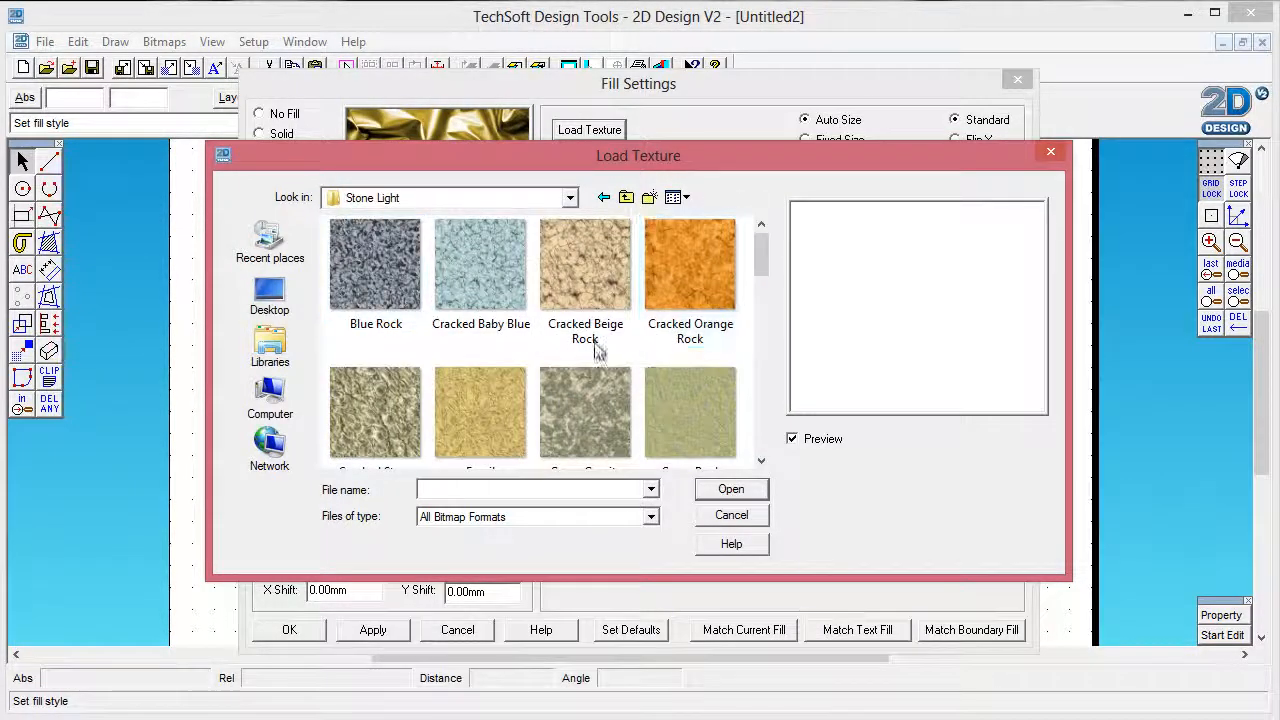
pyautogui.click(690, 412)
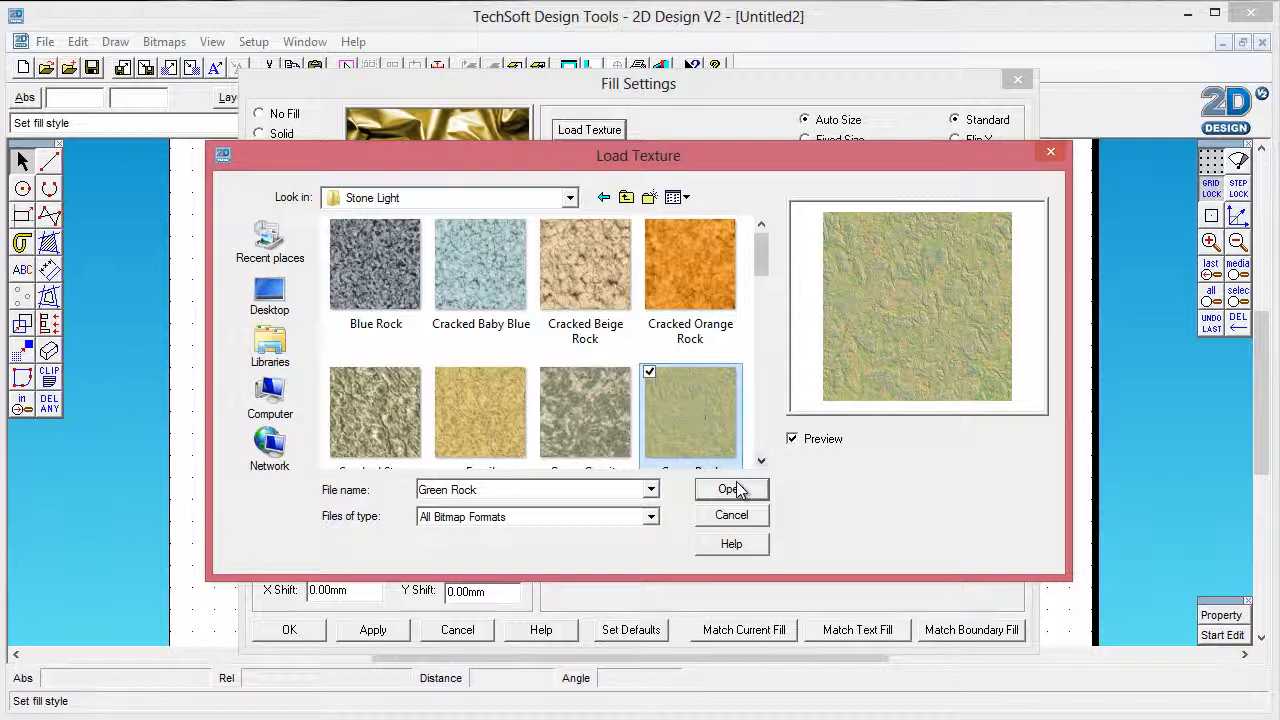
pyautogui.click(728, 488)
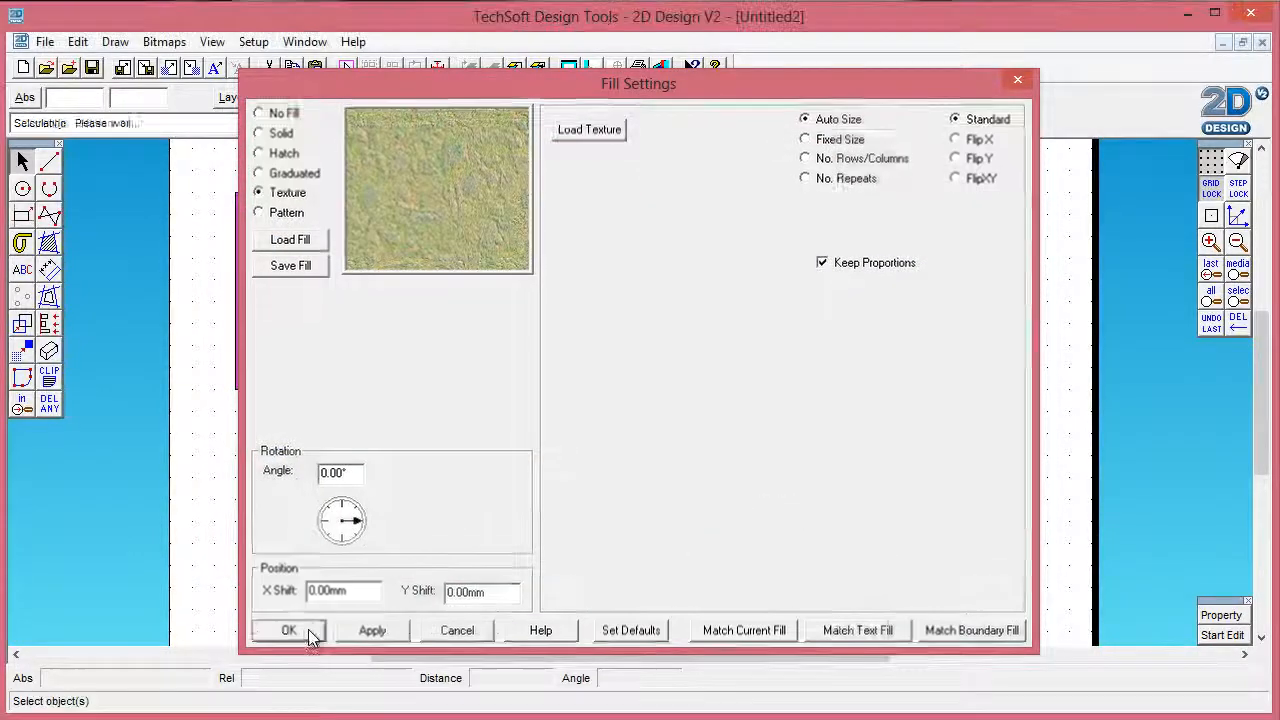
pyautogui.click(288, 630)
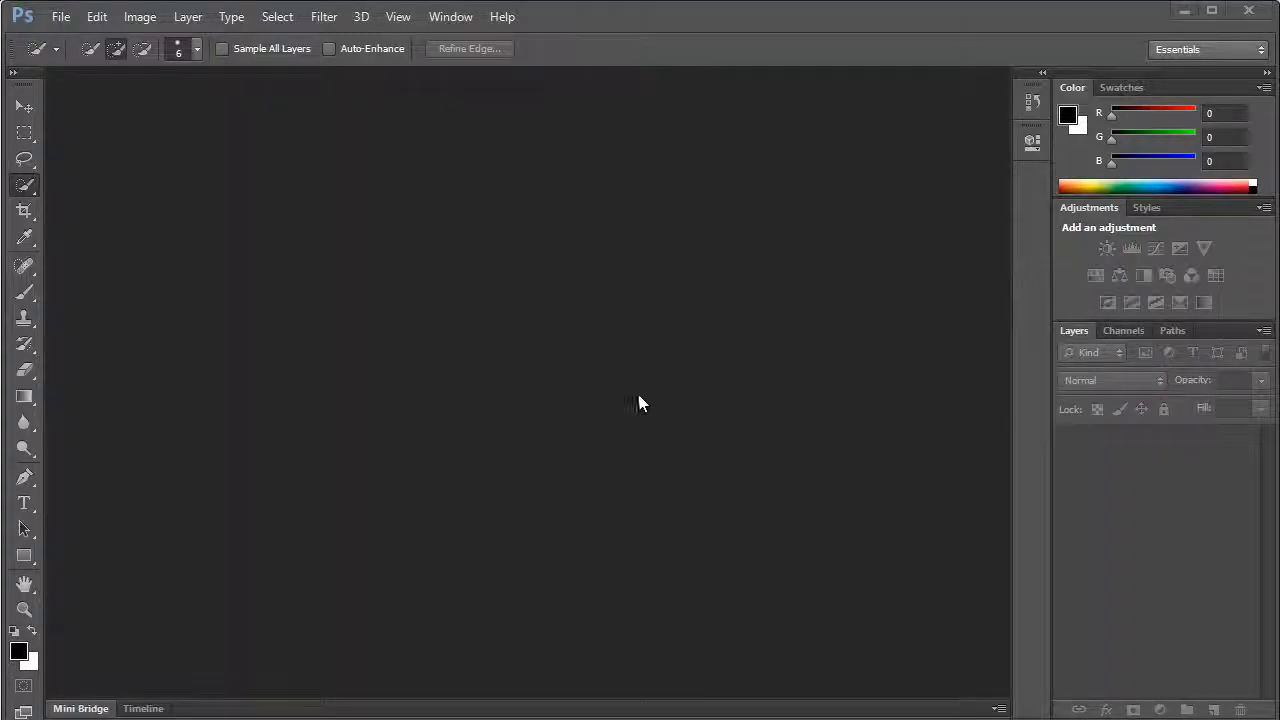
pyautogui.moveTo(516, 356)
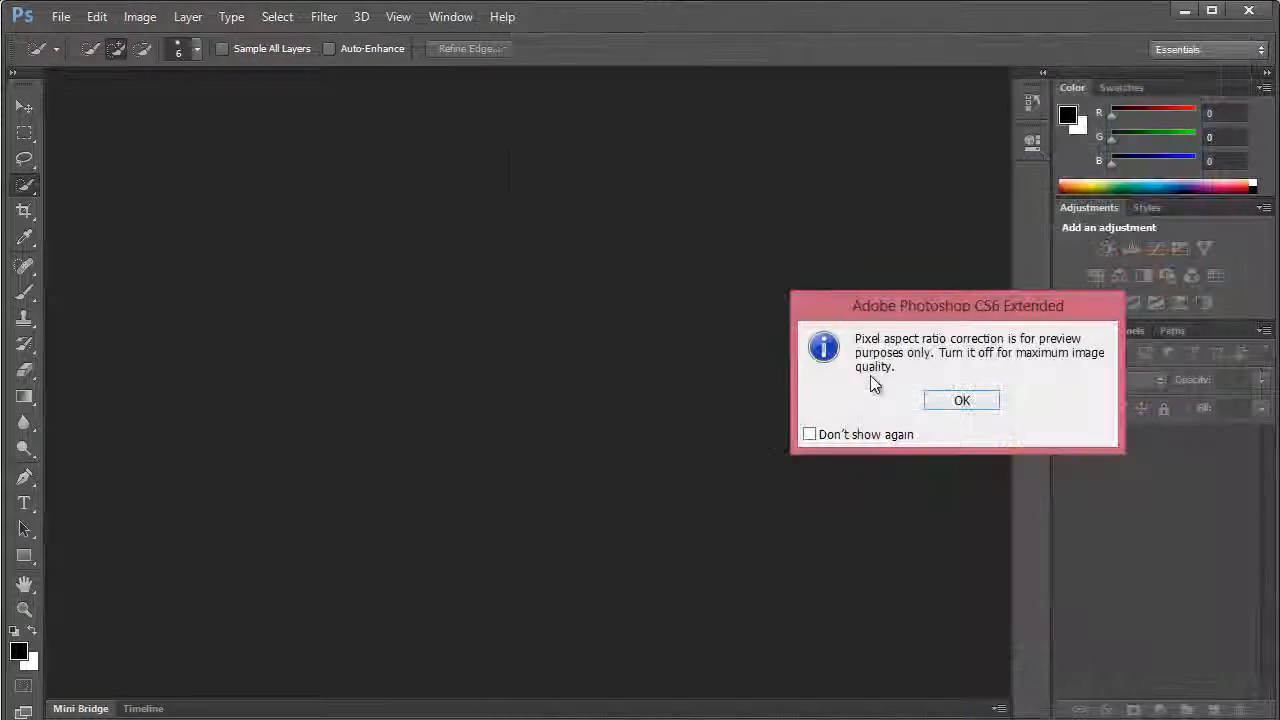
# - Dismiss the pixel aspect ratio correction notice in the empty Photoshop workspace
pyautogui.click(960, 400)
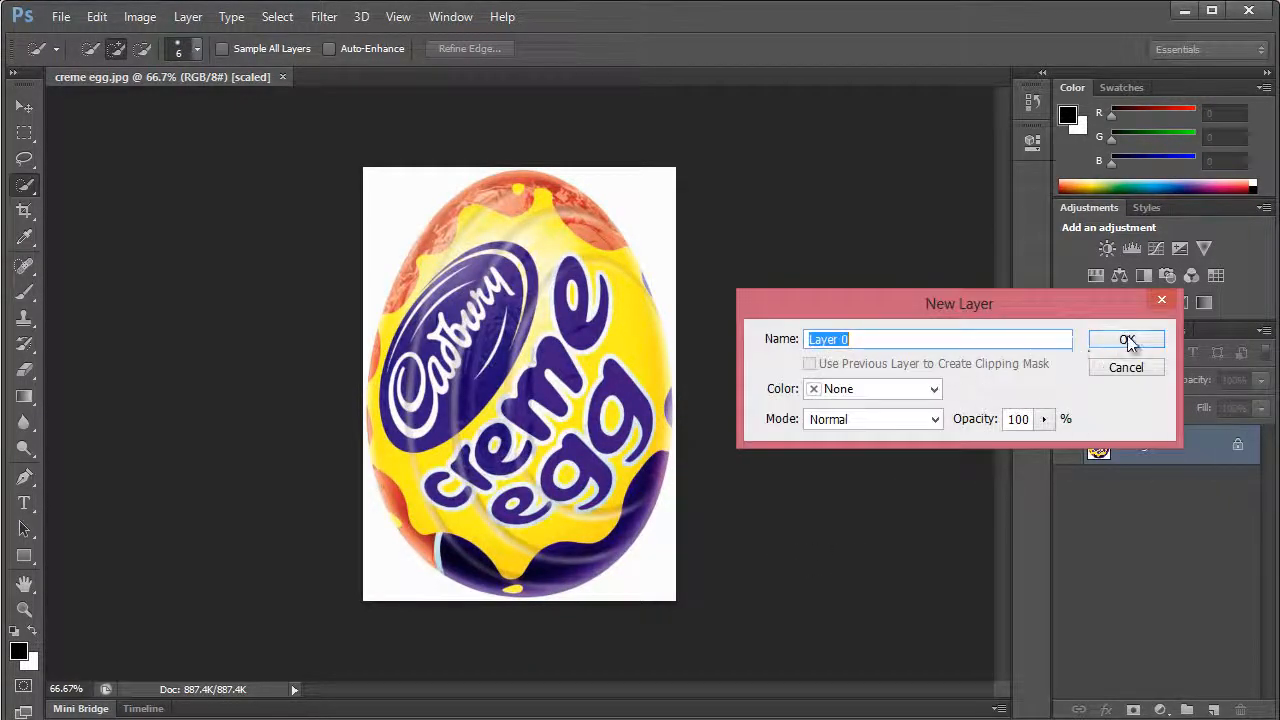
# - Convert the creme egg's locked Background into an editable Layer 0
pyautogui.click(1126, 340)
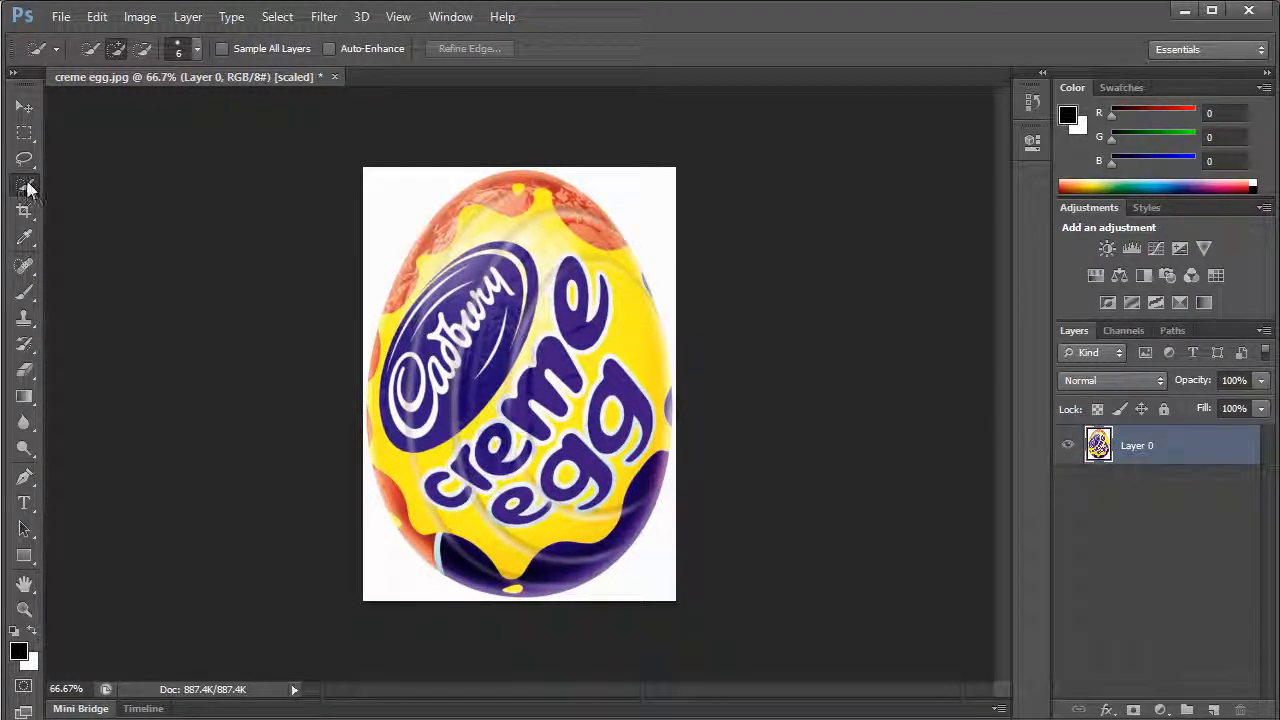
# - Select the leftover white at the egg's lower left with the Quick Selection Tool for removal
pyautogui.click(24, 186)
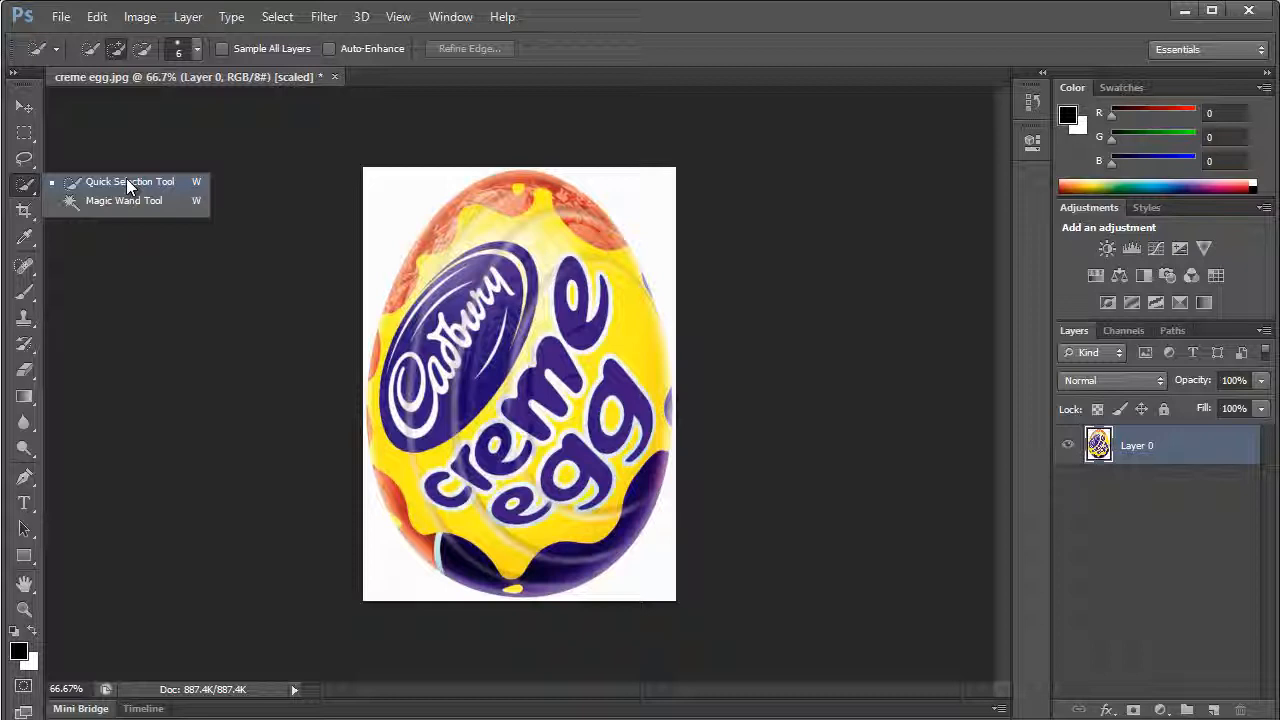
pyautogui.click(128, 180)
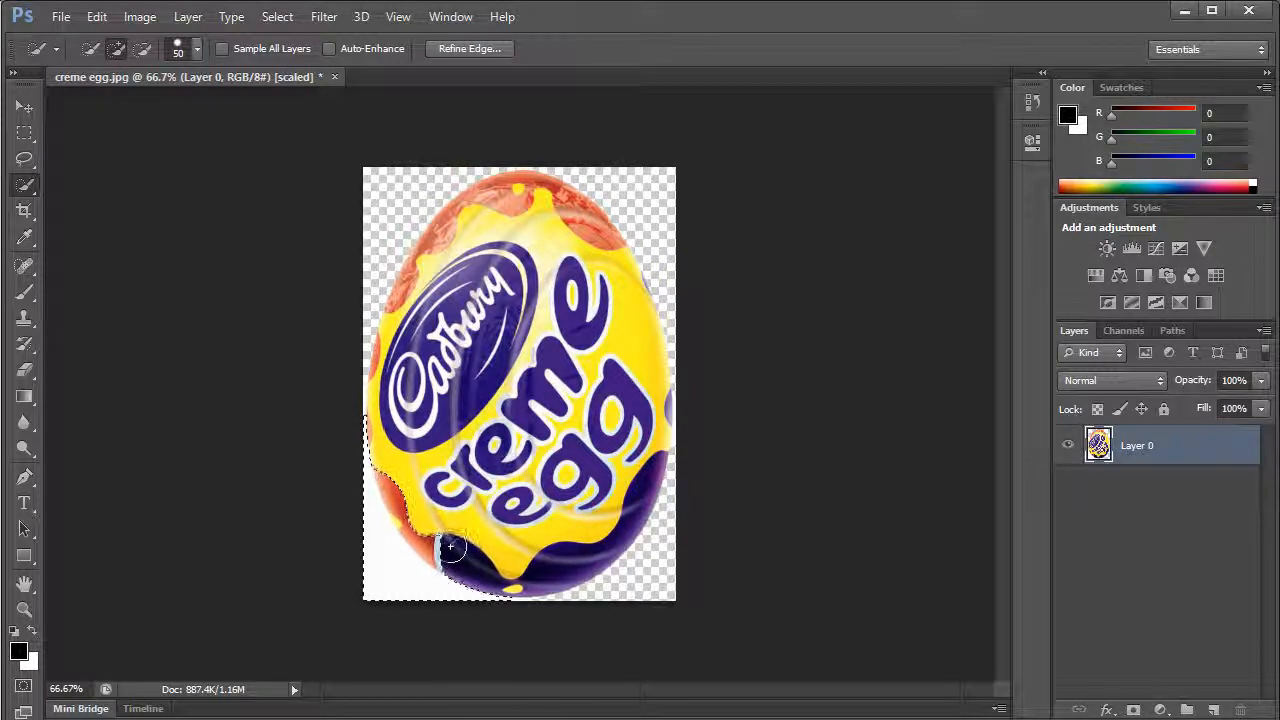
pyautogui.moveTo(450, 548); pyautogui.dragTo(464, 556)
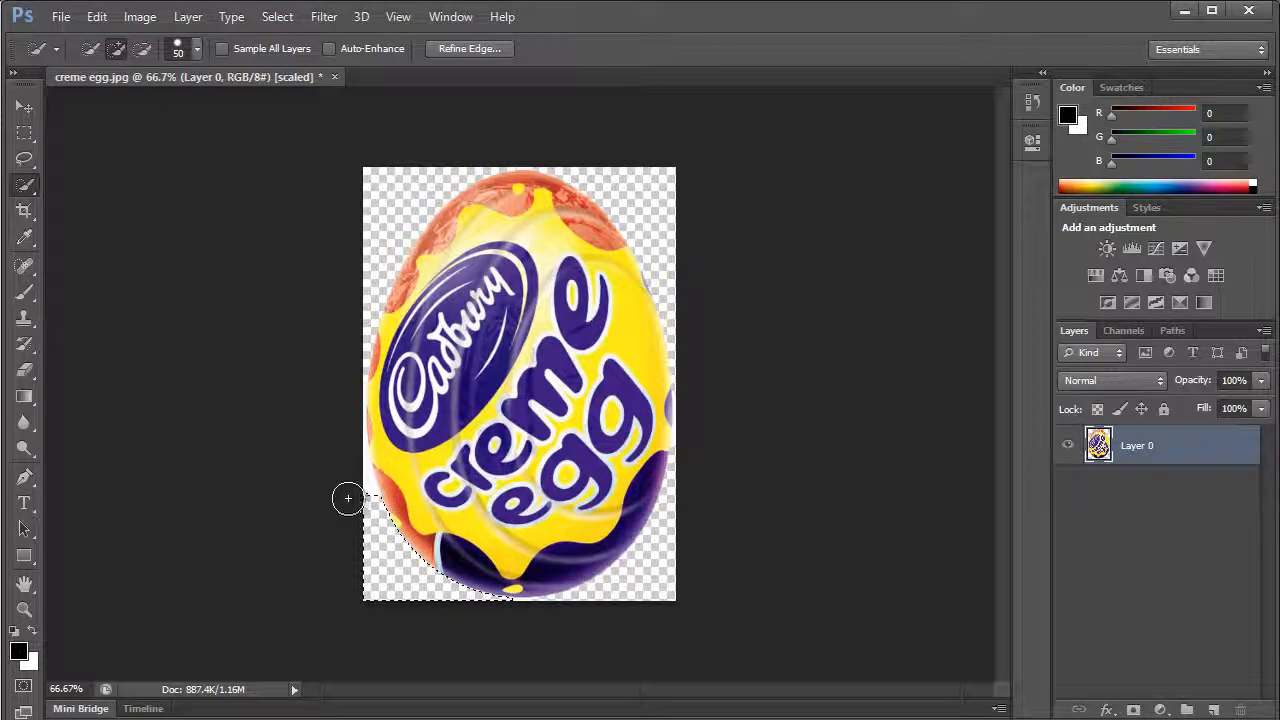
pyautogui.moveTo(348, 498); pyautogui.dragTo(380, 540)
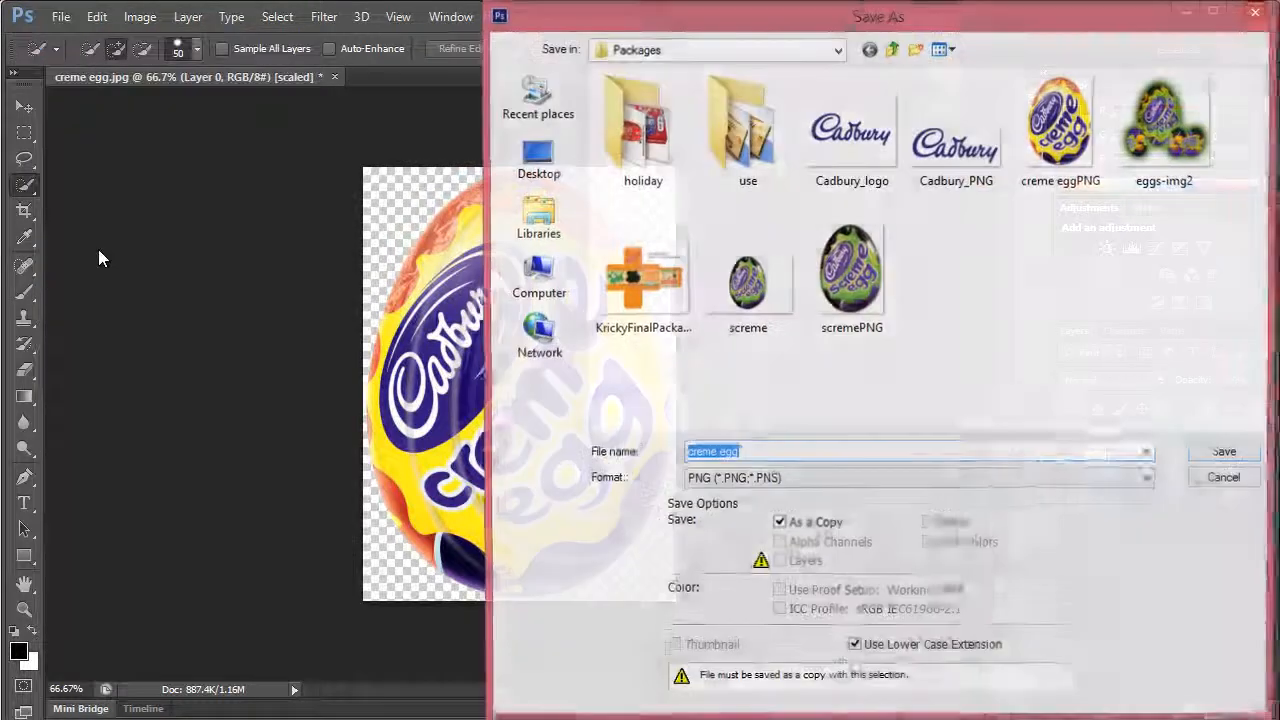
# - Save the transparent egg as creme eggPNG in Packages, replacing the earlier file
pyautogui.click(1060, 130)
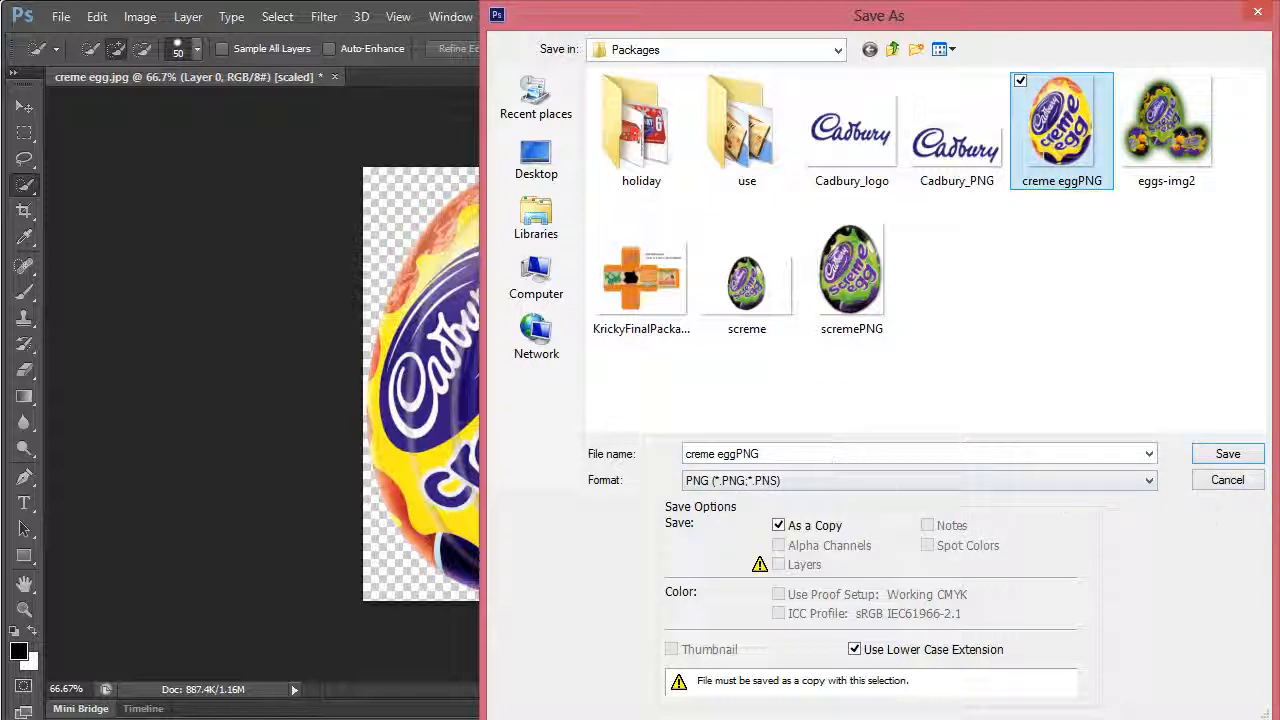
pyautogui.click(1228, 452)
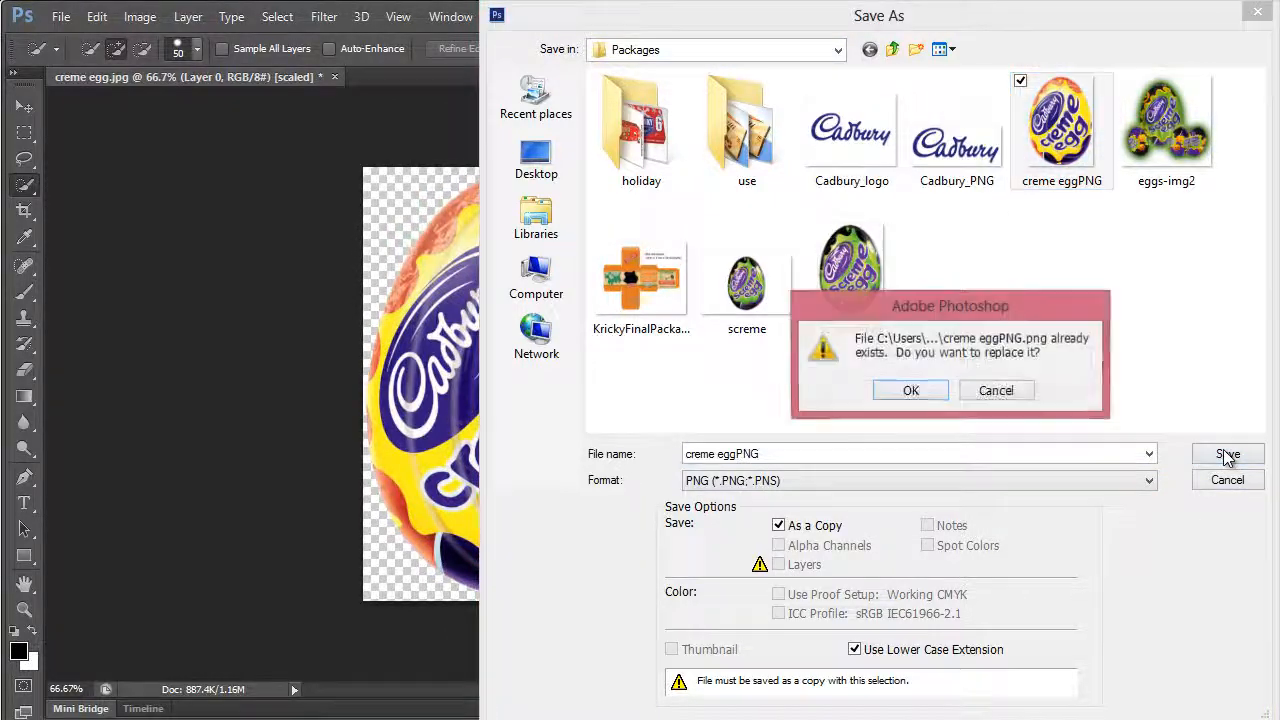
pyautogui.click(910, 390)
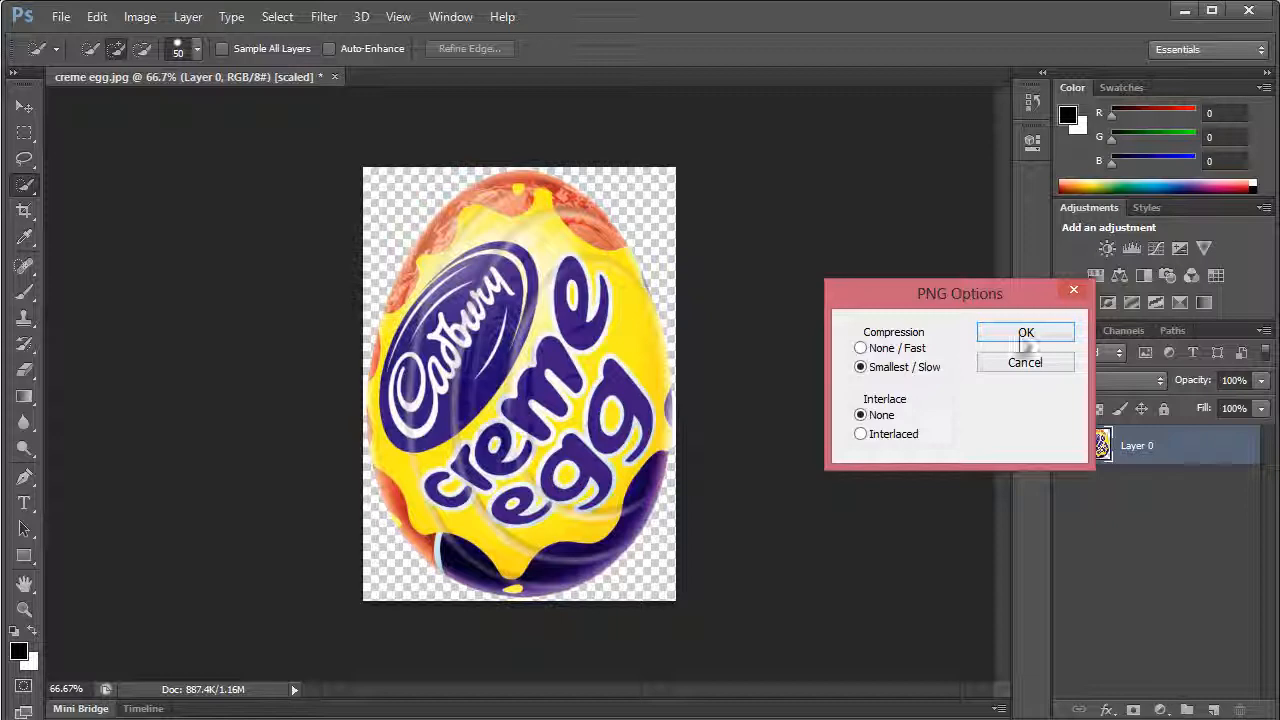
pyautogui.click(1024, 332)
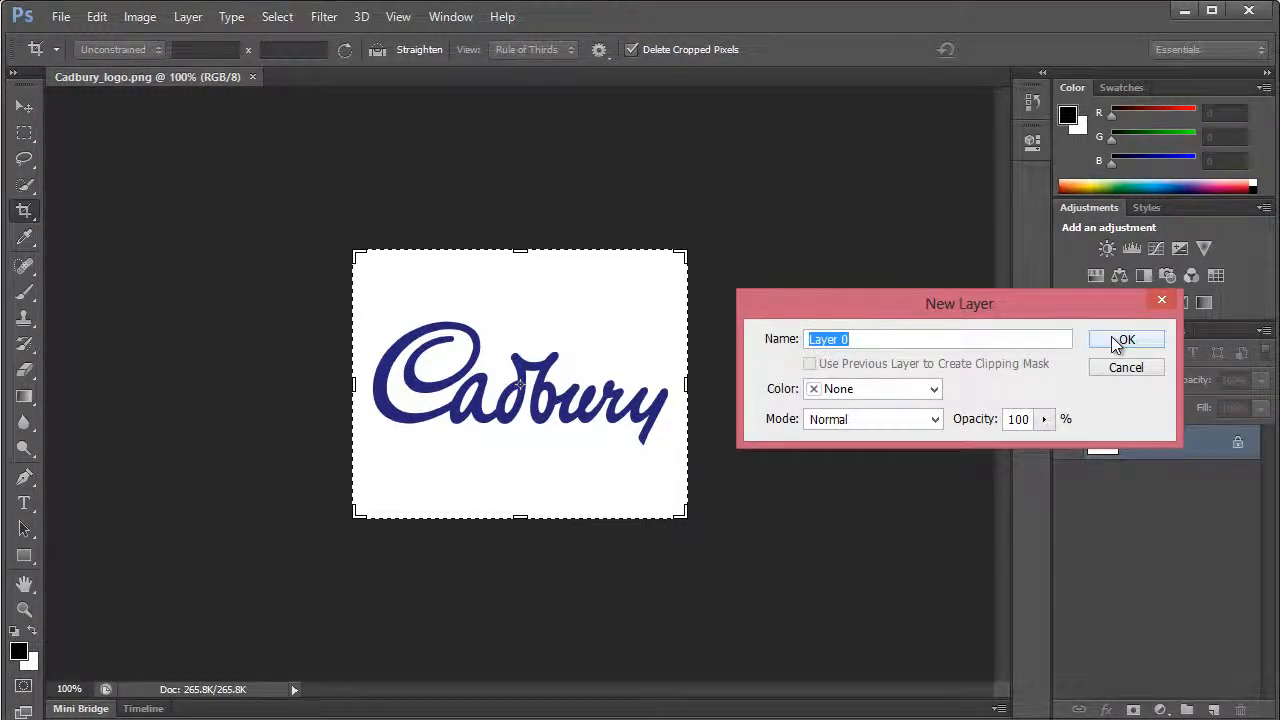
# - Make the Cadbury logo's background Layer 0 and erase part of the white strip along its top
pyautogui.click(1124, 340)
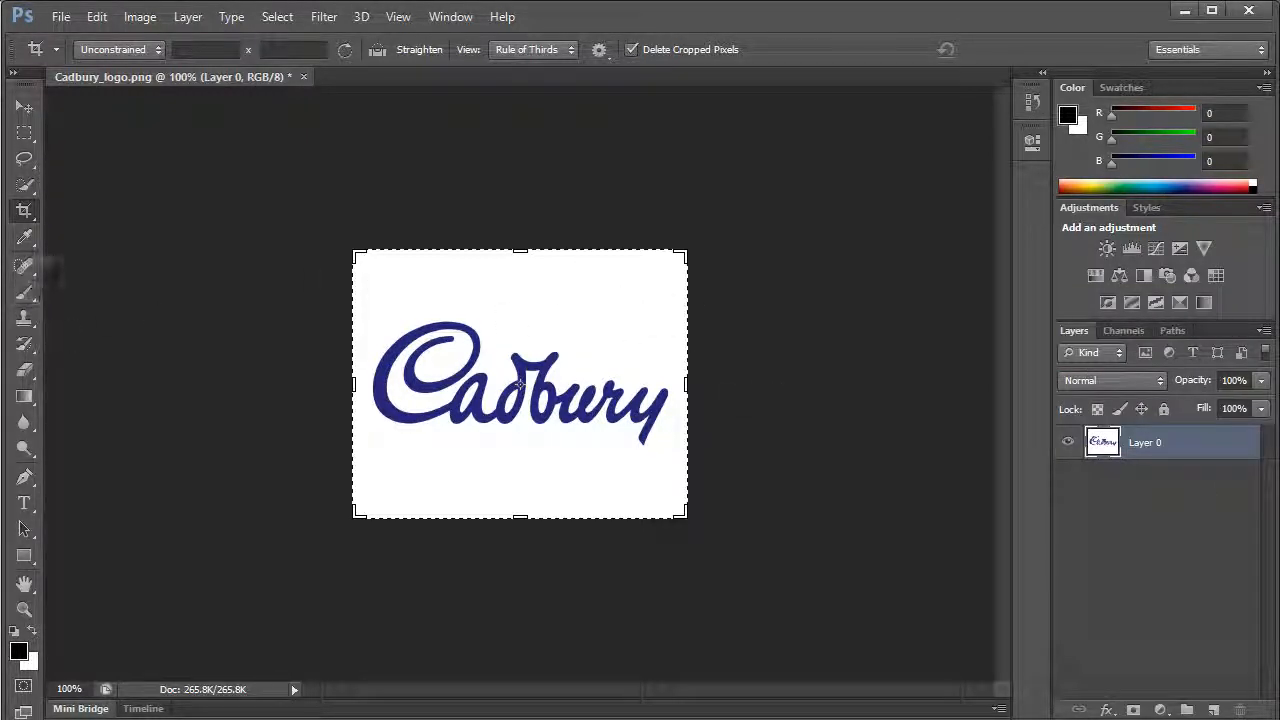
pyautogui.click(24, 370)
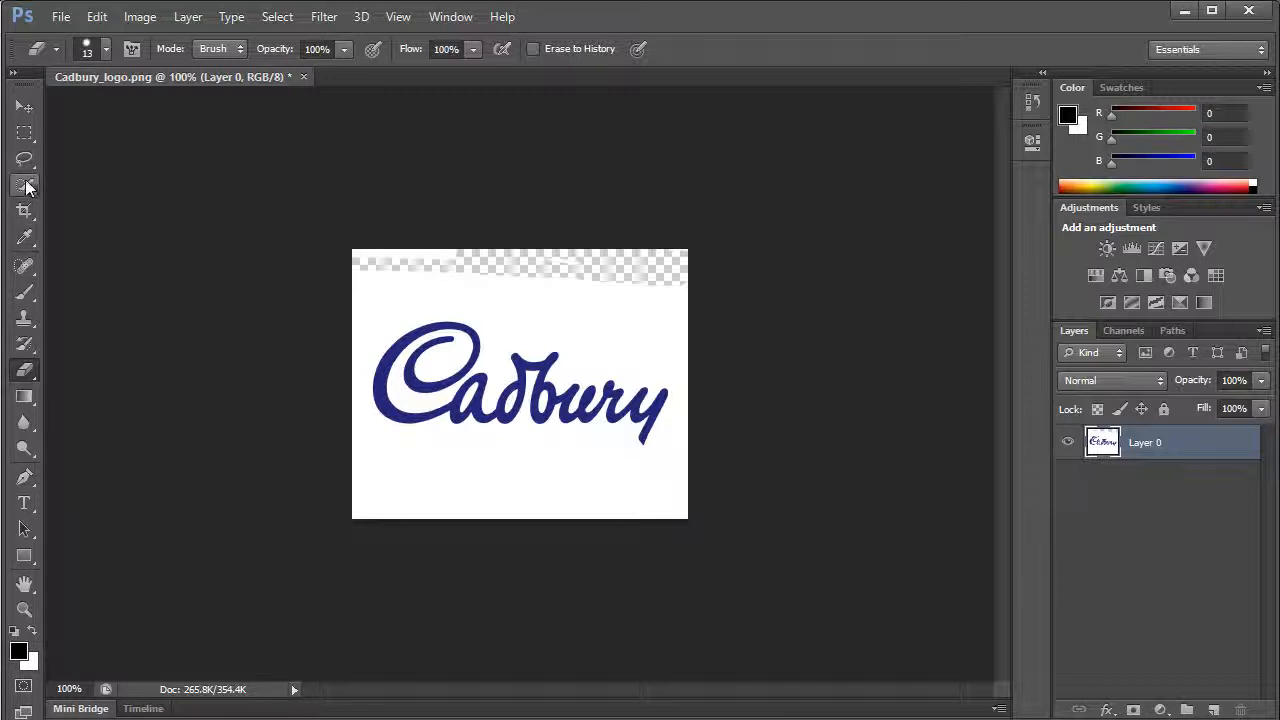
pyautogui.click(24, 184)
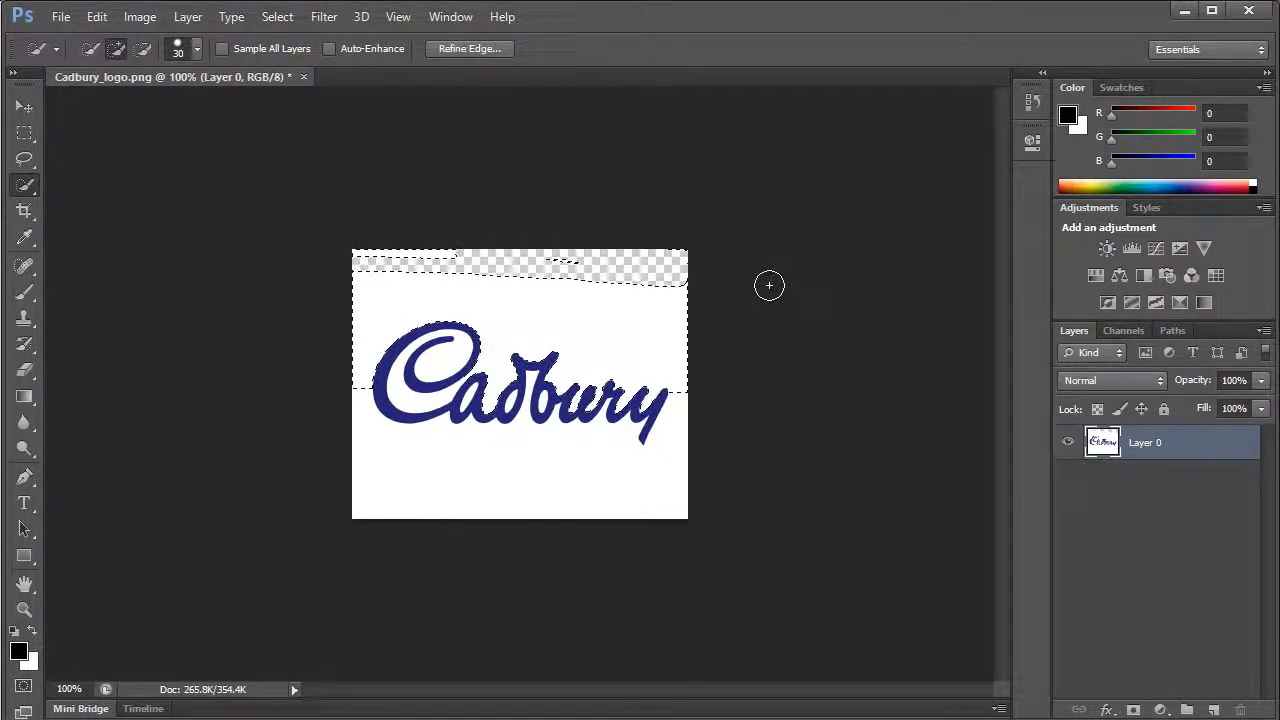
# - Delete the white selection and select the leftover white inside the letter C's loops
pyautogui.press('Delete')
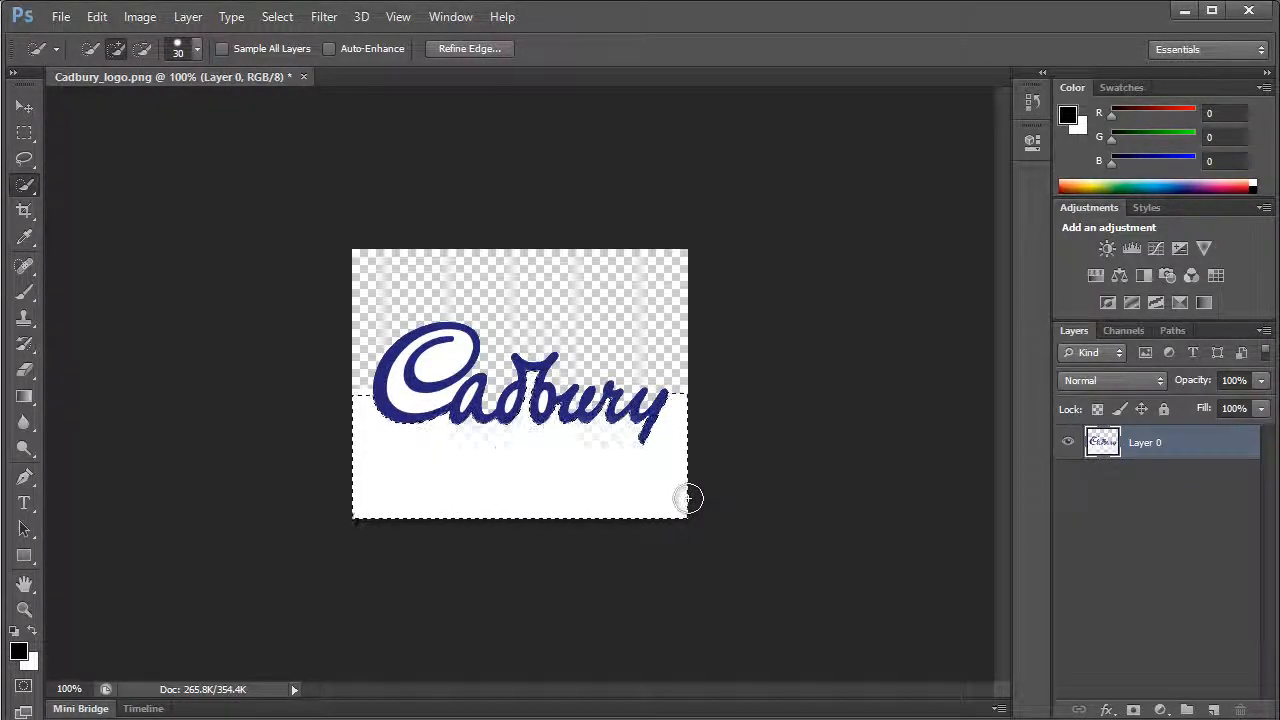
pyautogui.click(688, 498)
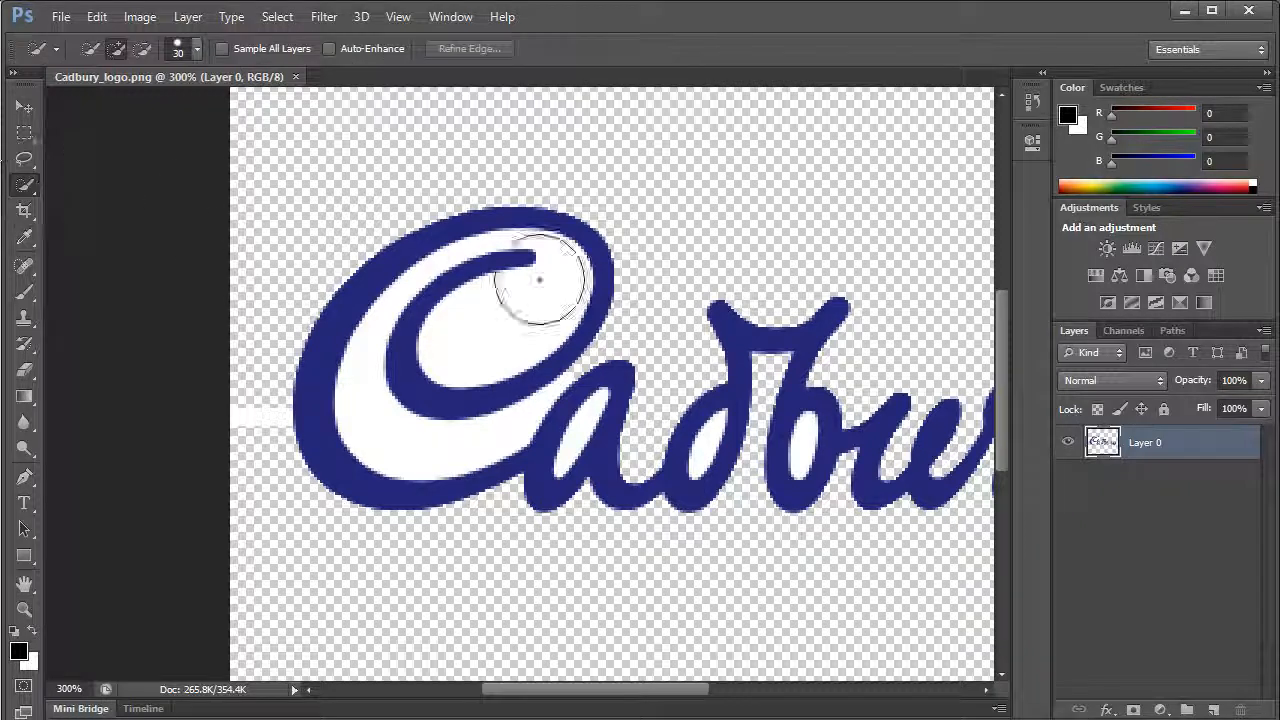
pyautogui.moveTo(540, 290); pyautogui.dragTo(500, 310)
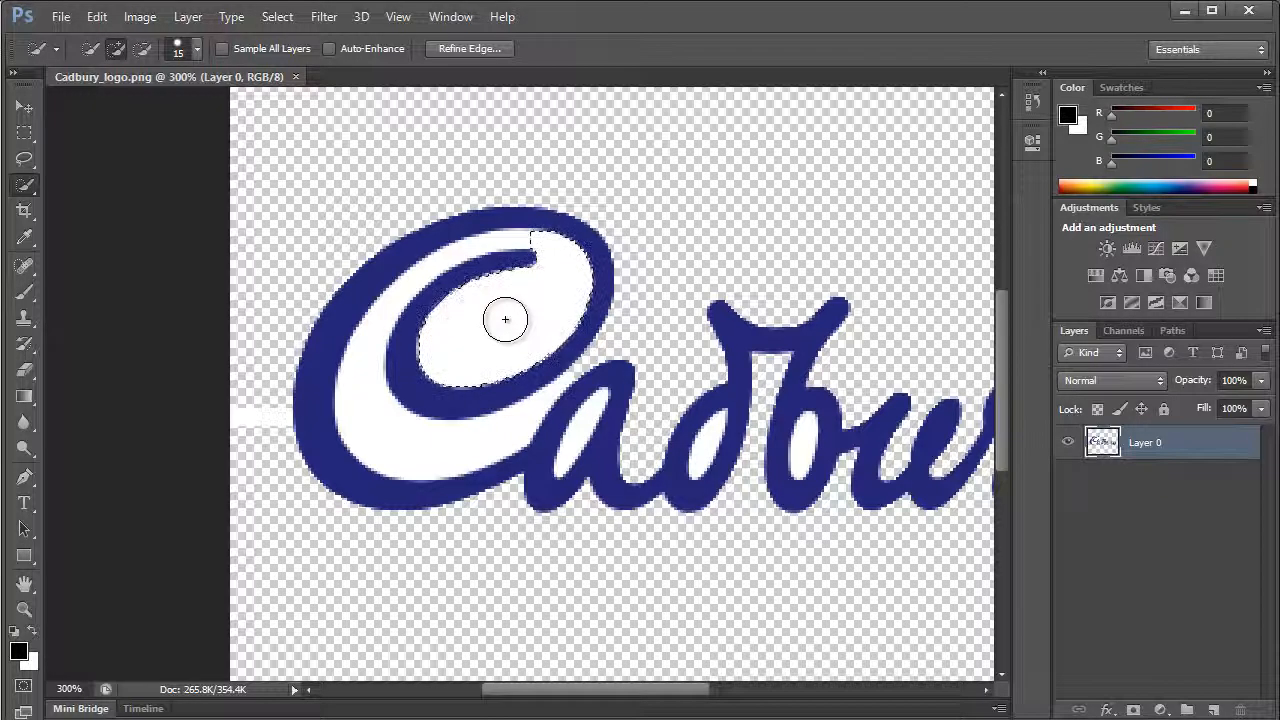
pyautogui.moveTo(504, 320); pyautogui.dragTo(376, 408)
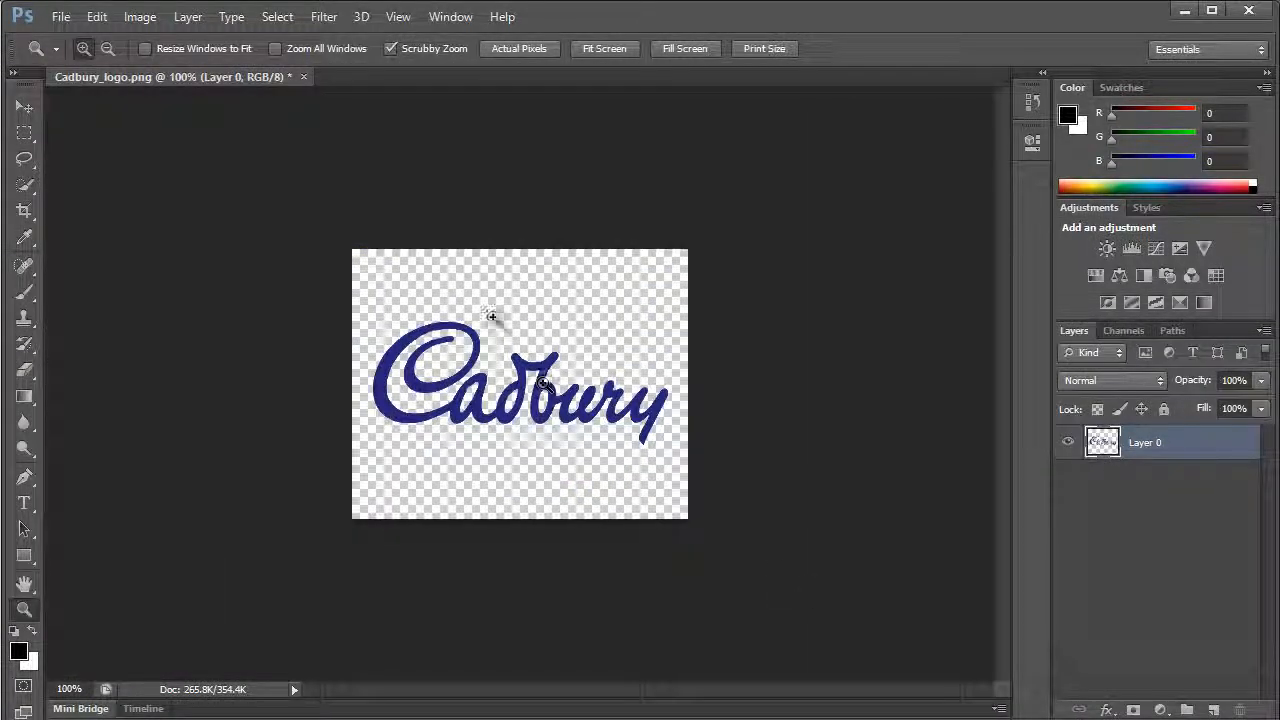
# - Crop the canvas edges in close around the transparent Cadbury script
pyautogui.click(24, 210)
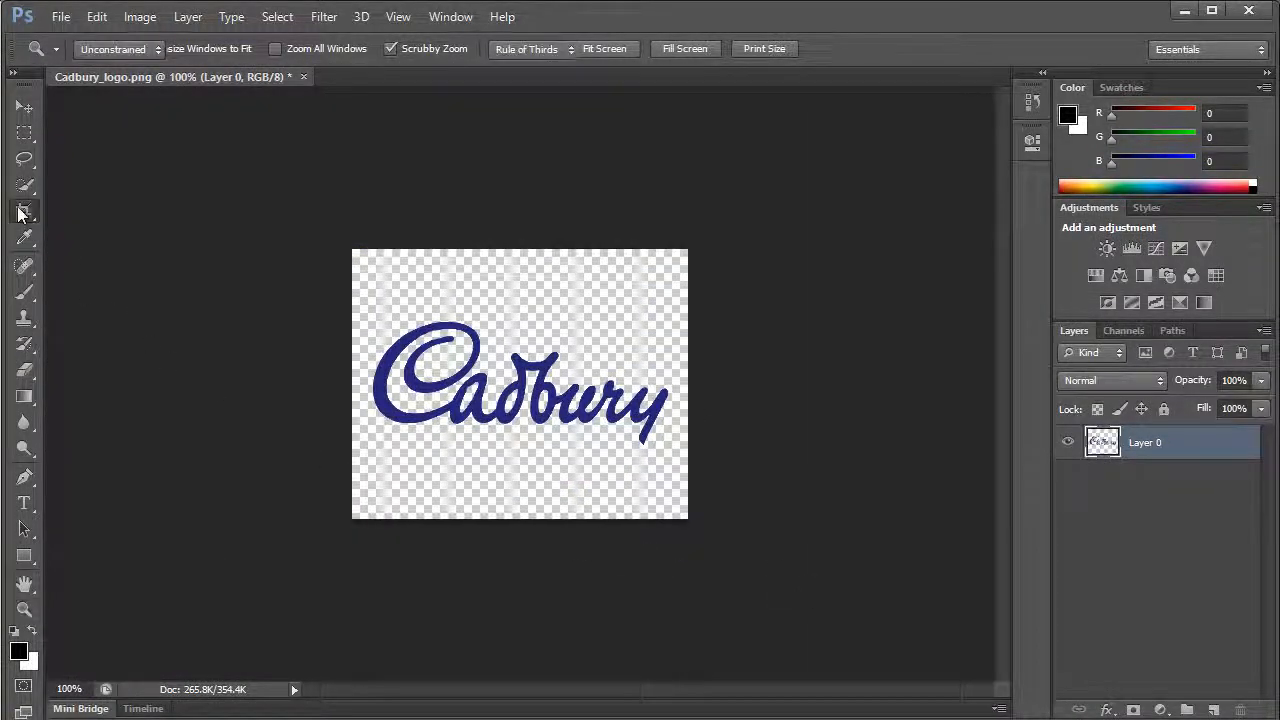
pyautogui.click(24, 210)
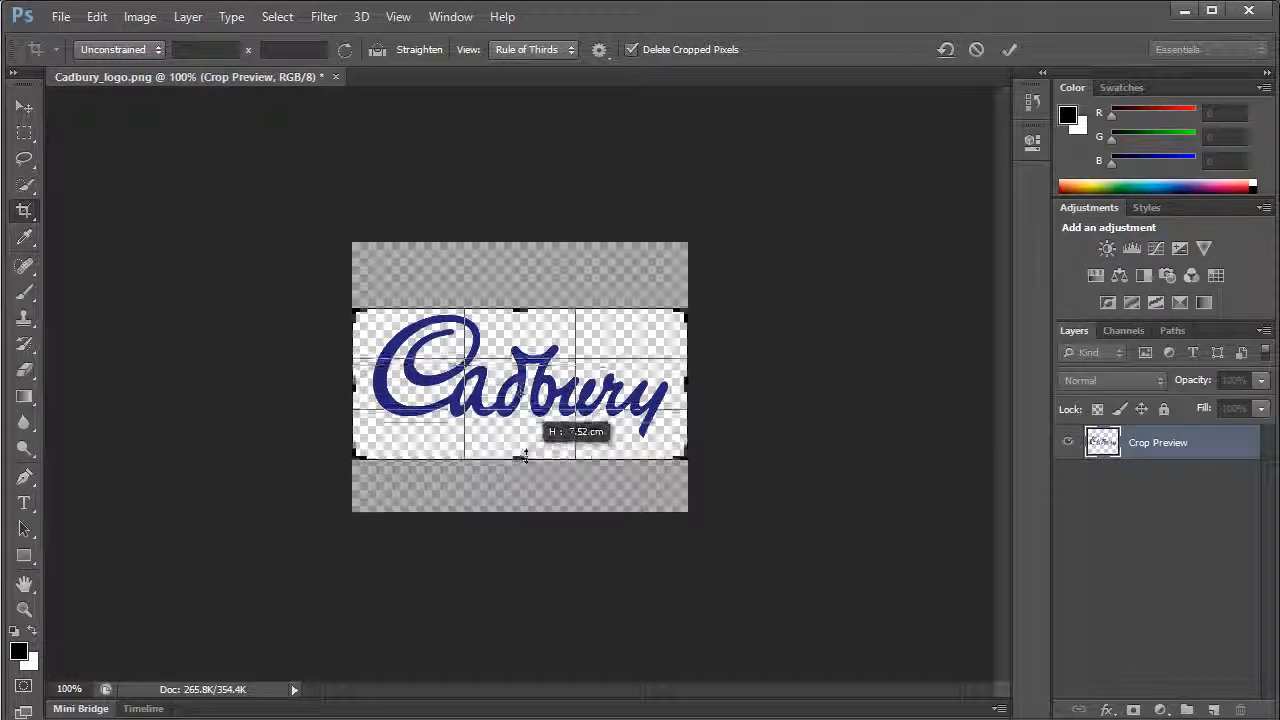
pyautogui.moveTo(524, 456); pyautogui.dragTo(528, 452)
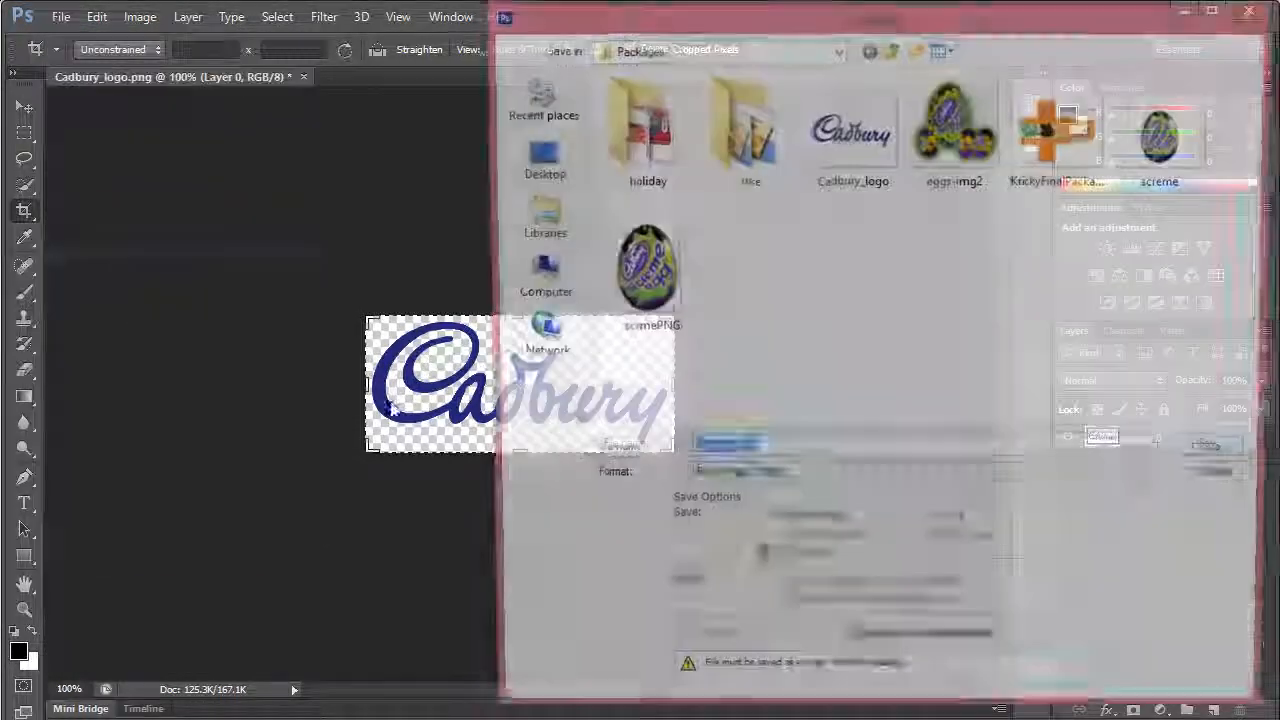
# - Save a PNG copy named Cadbury_PNG into the Packages folder with default compression
pyautogui.click(918, 480)
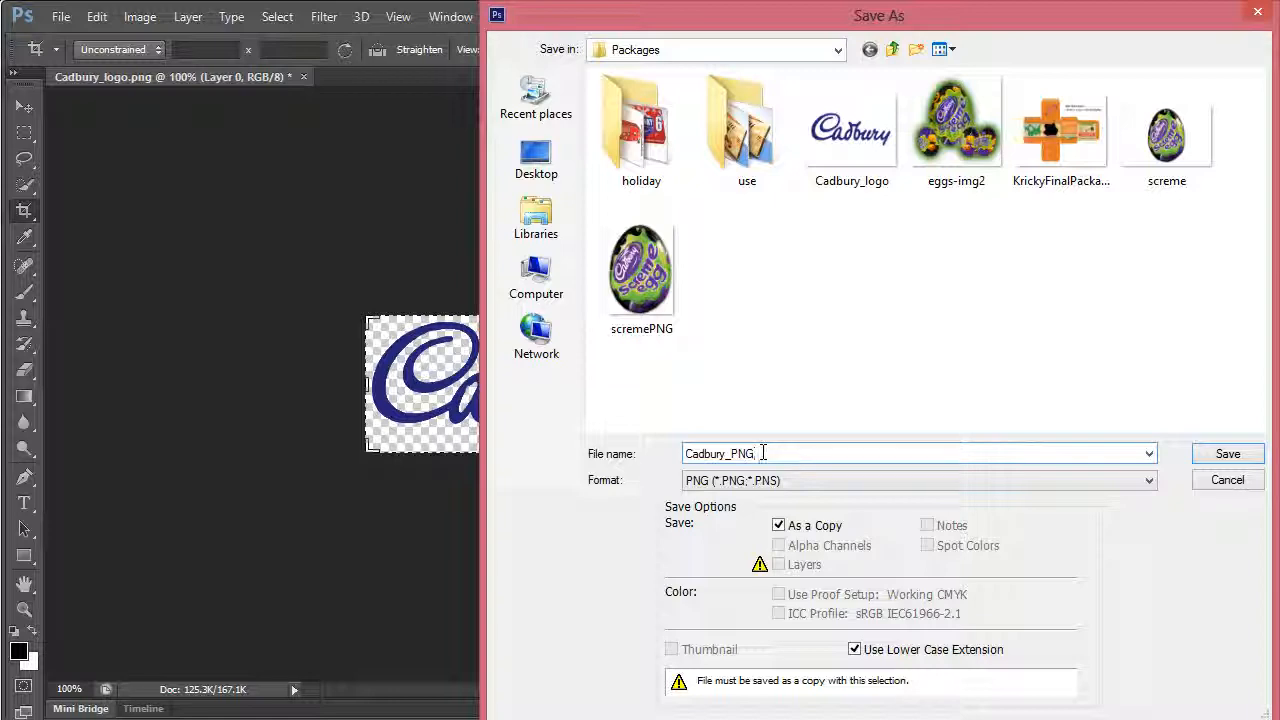
pyautogui.click(1228, 452)
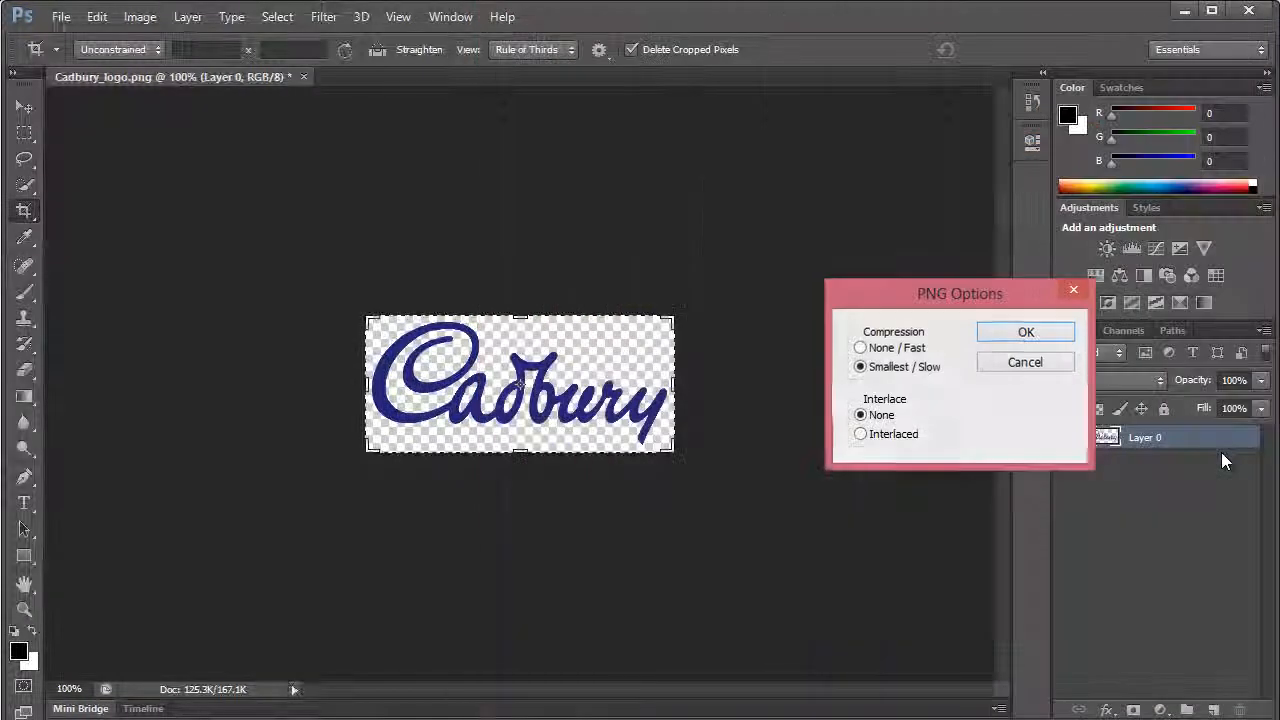
pyautogui.click(1024, 332)
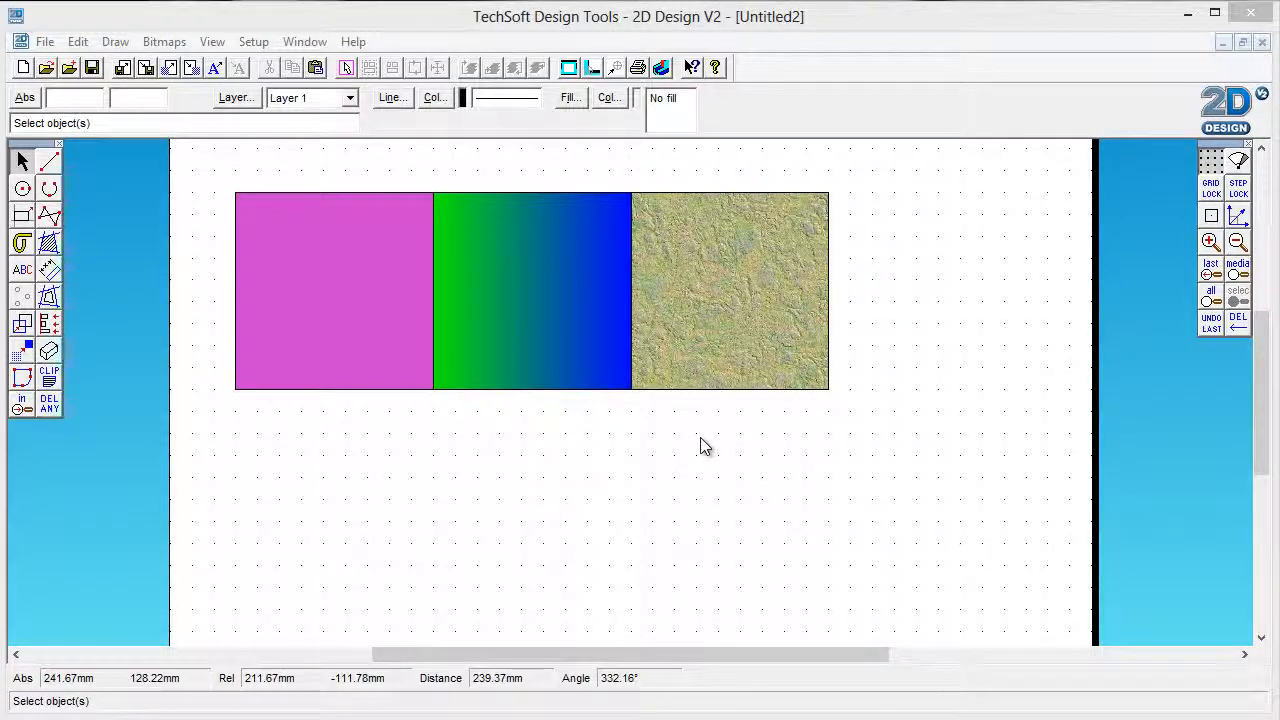
pyautogui.moveTo(448, 316)
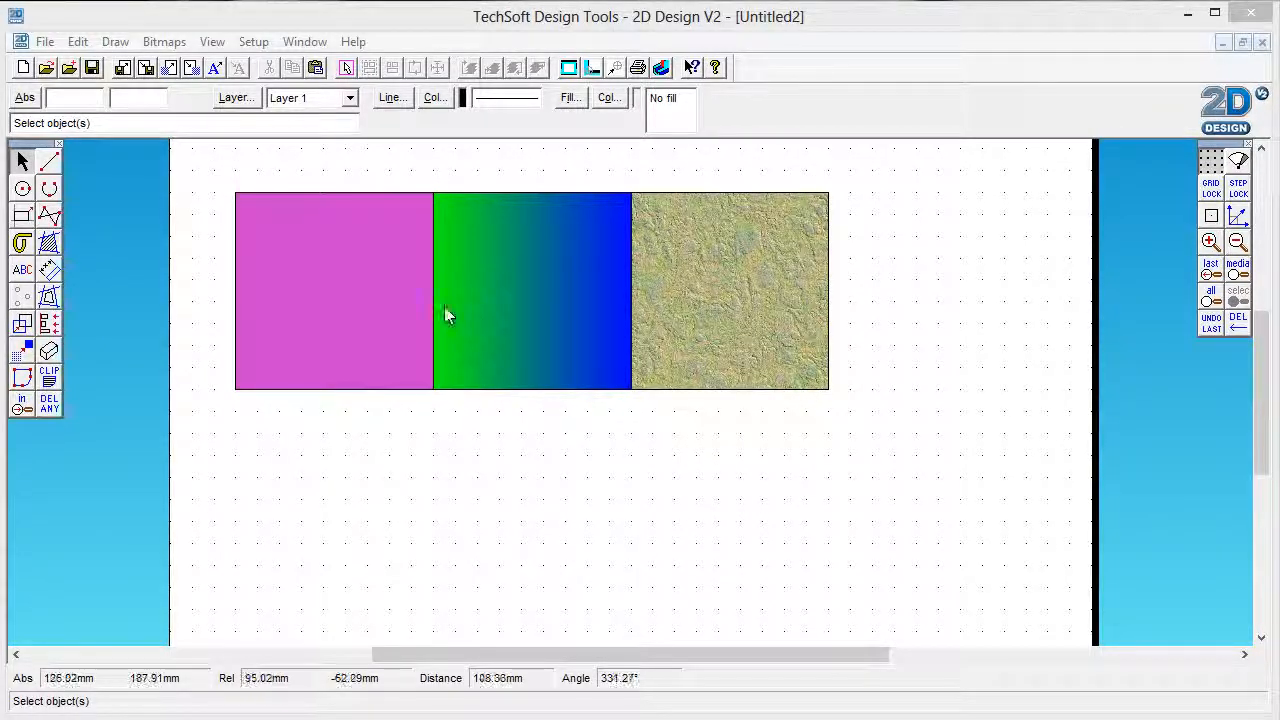
# - Import the creme egg image 150 mm wide with Transparency Enabled in its colour properties
pyautogui.click(44, 40)
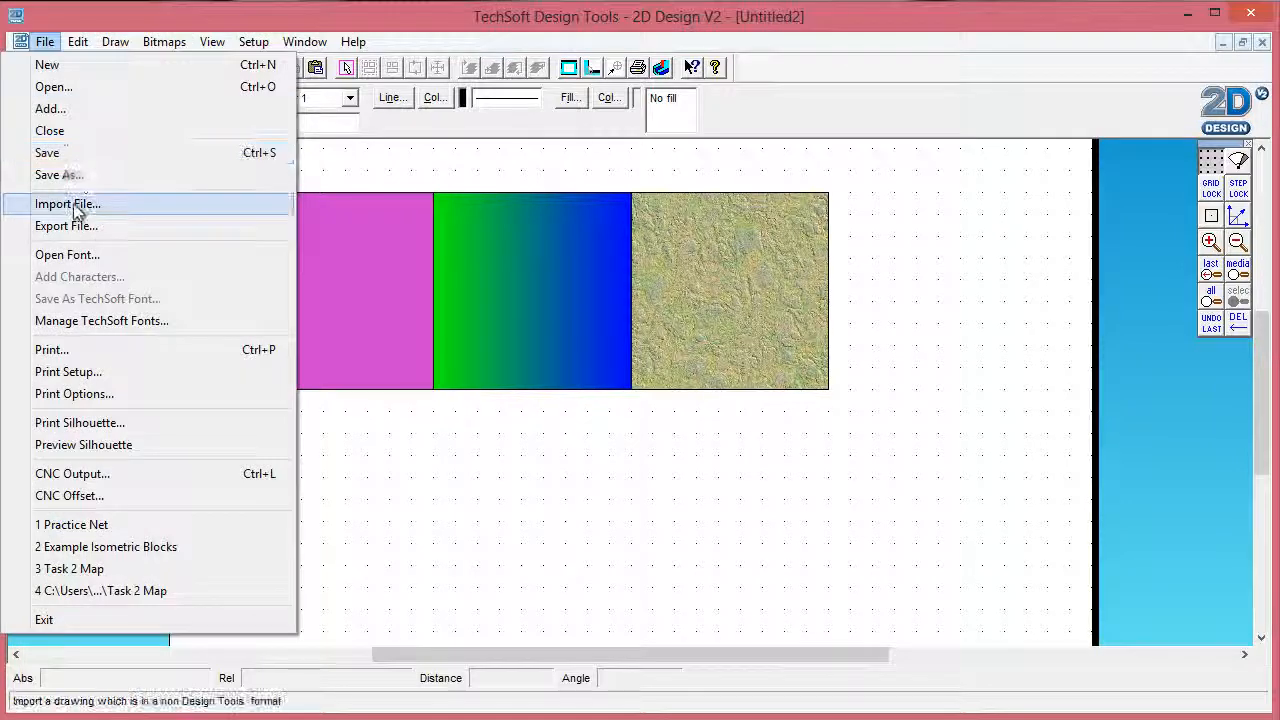
pyautogui.click(68, 204)
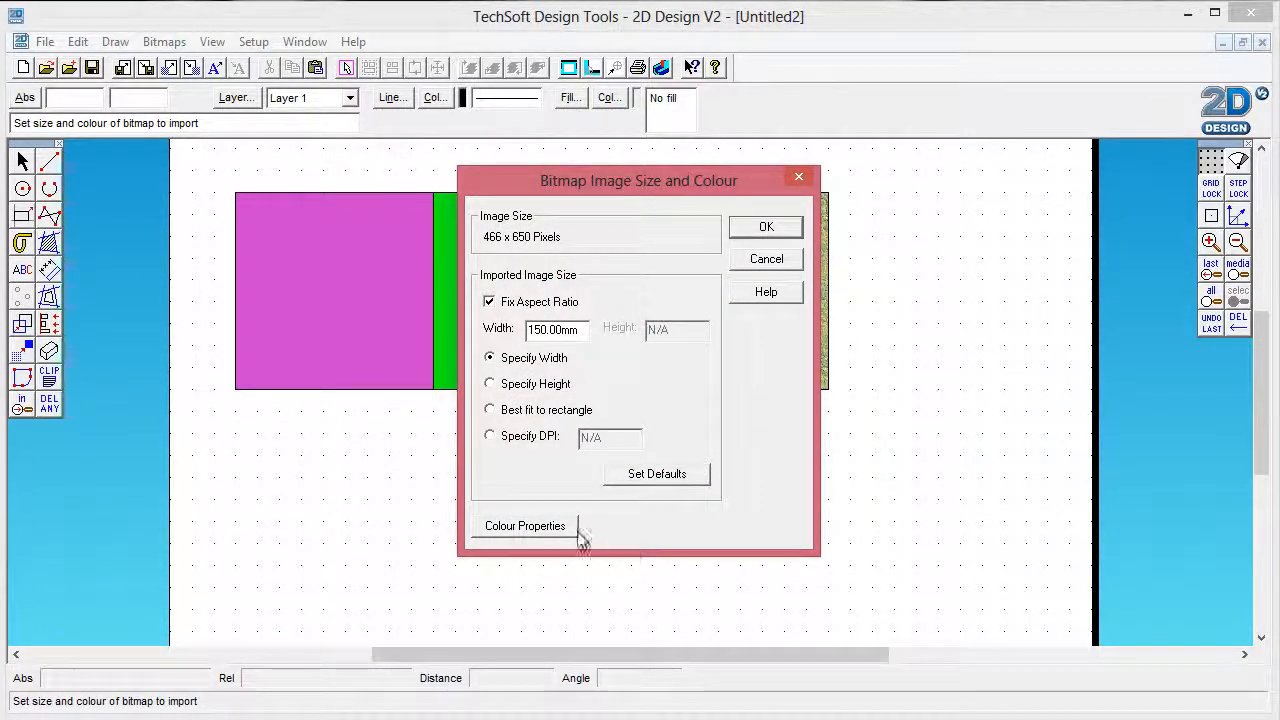
pyautogui.click(524, 524)
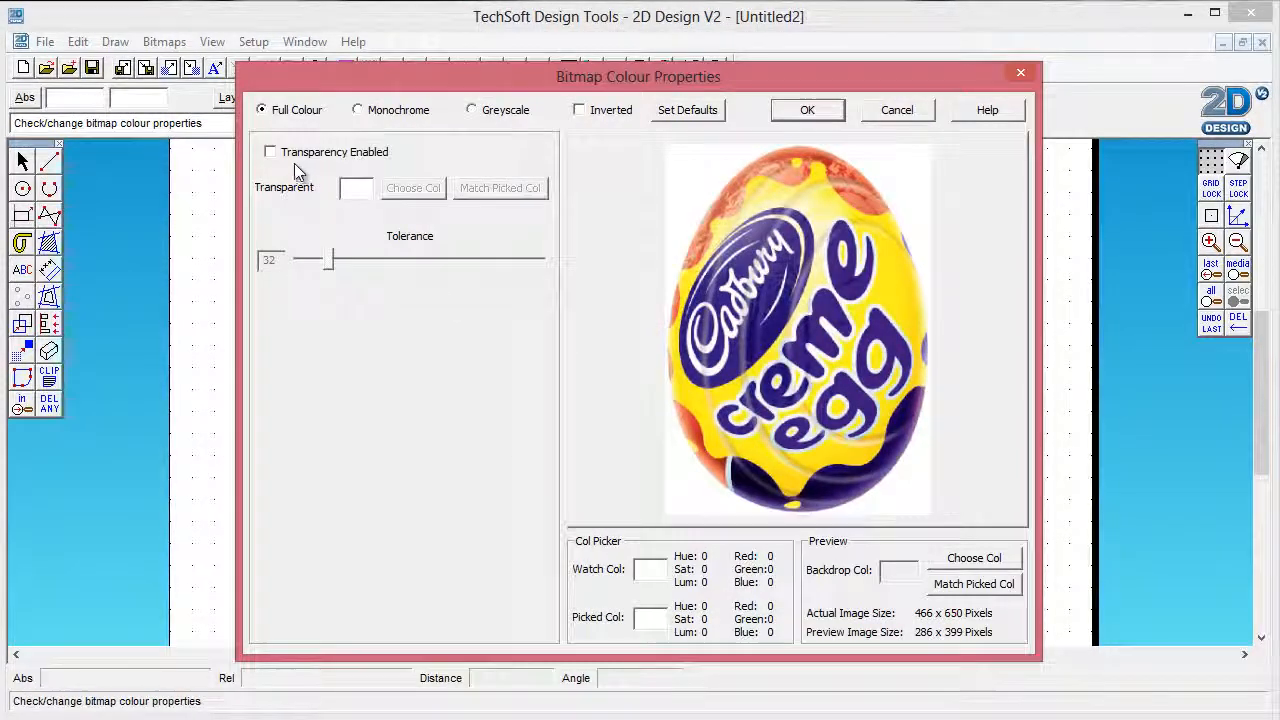
pyautogui.click(270, 152)
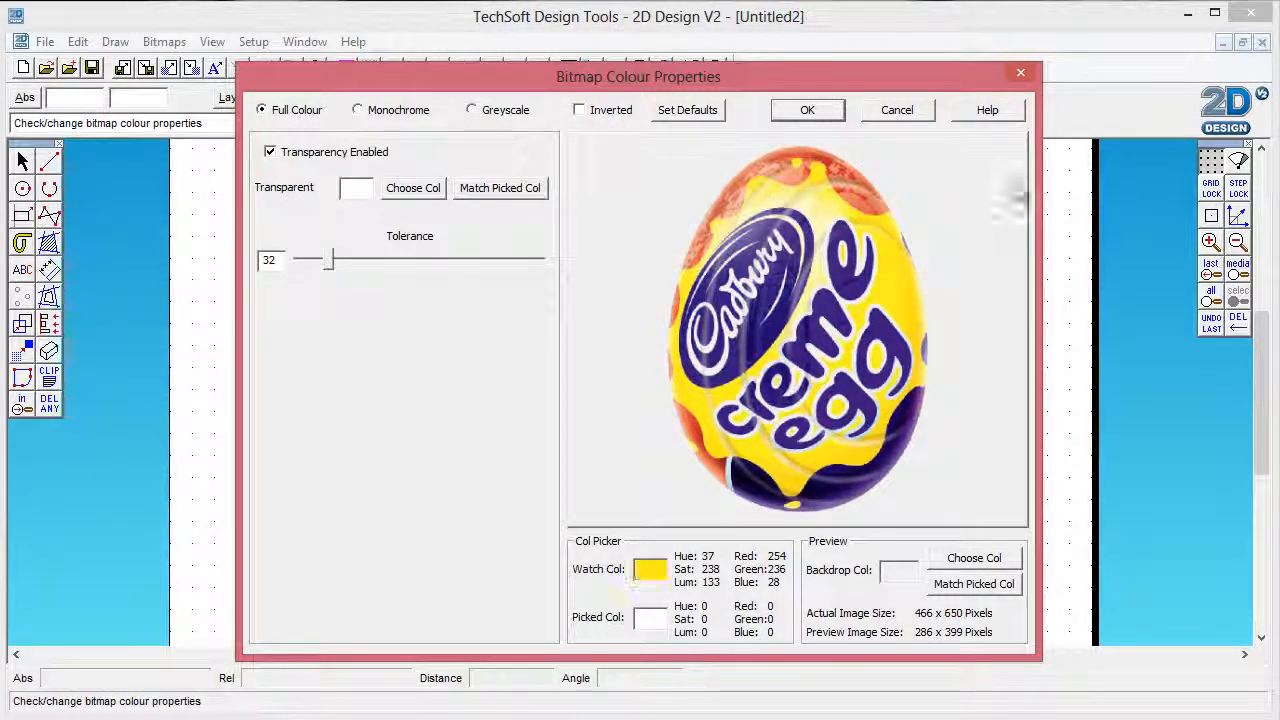
pyautogui.click(808, 108)
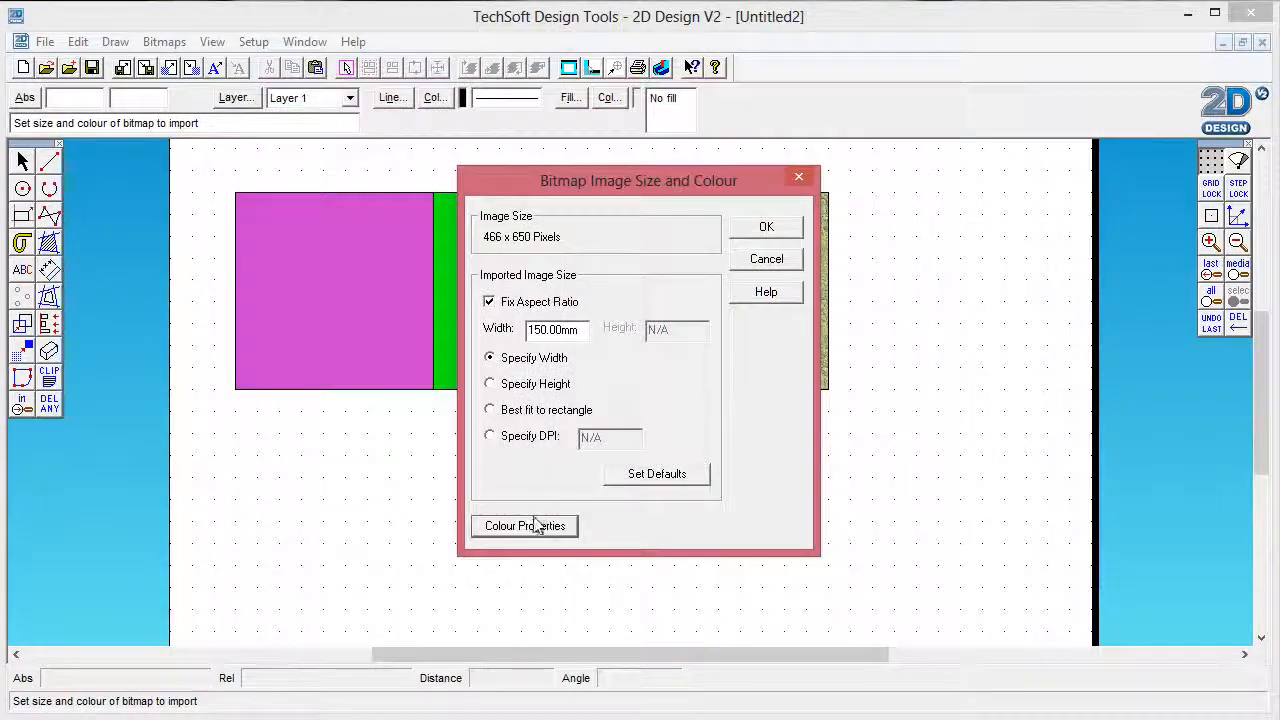
pyautogui.click(766, 226)
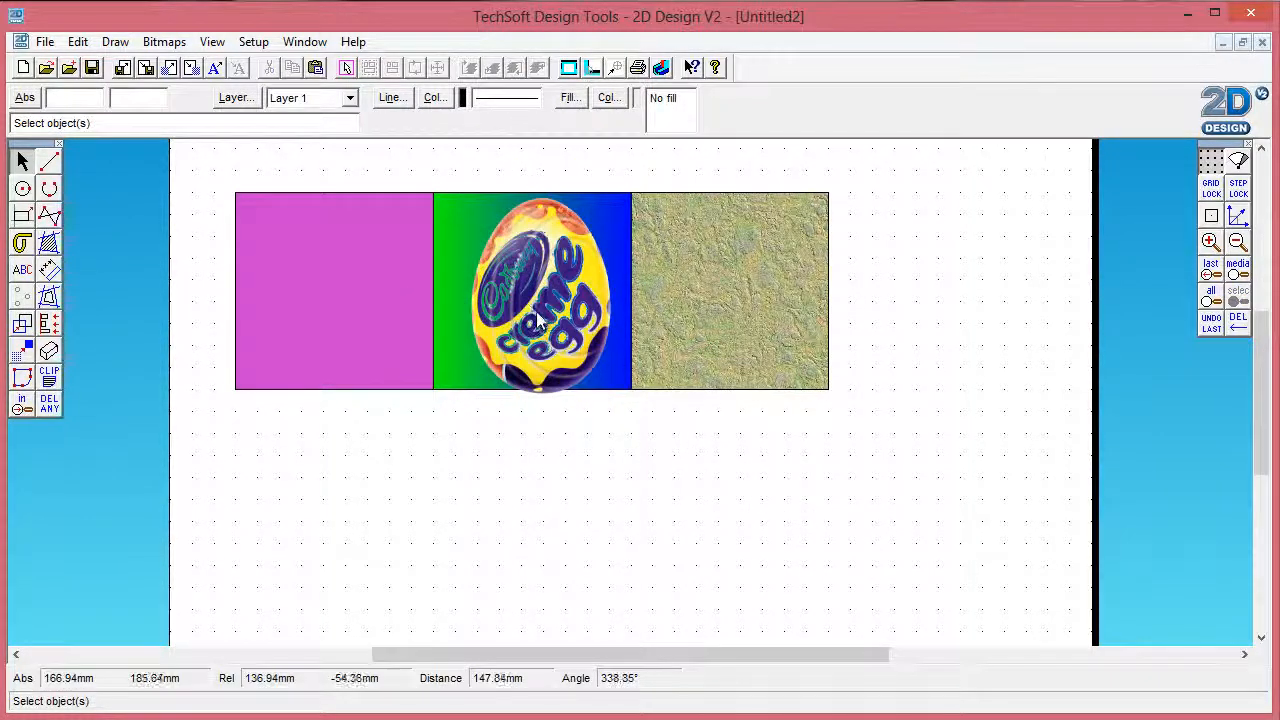
# - Place creme eggs on the gradient and textured squares and start another file import
pyautogui.click(540, 290)
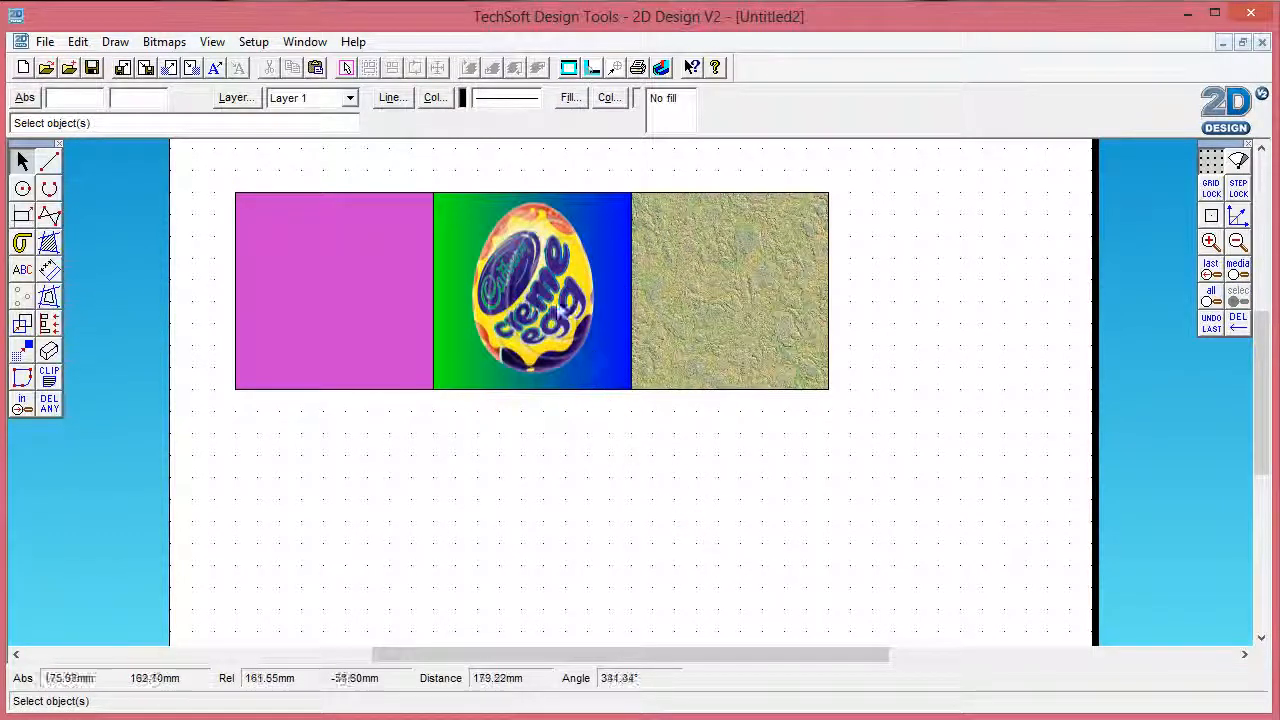
pyautogui.click(532, 290)
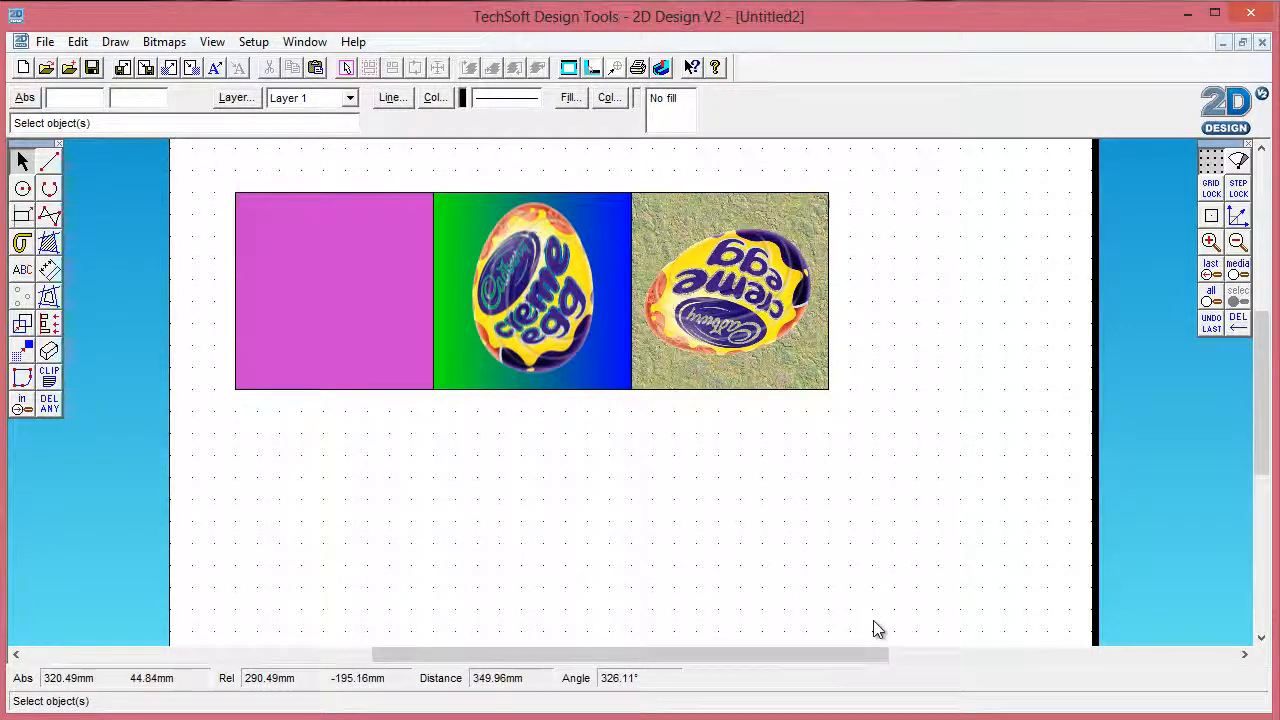
pyautogui.click(44, 40)
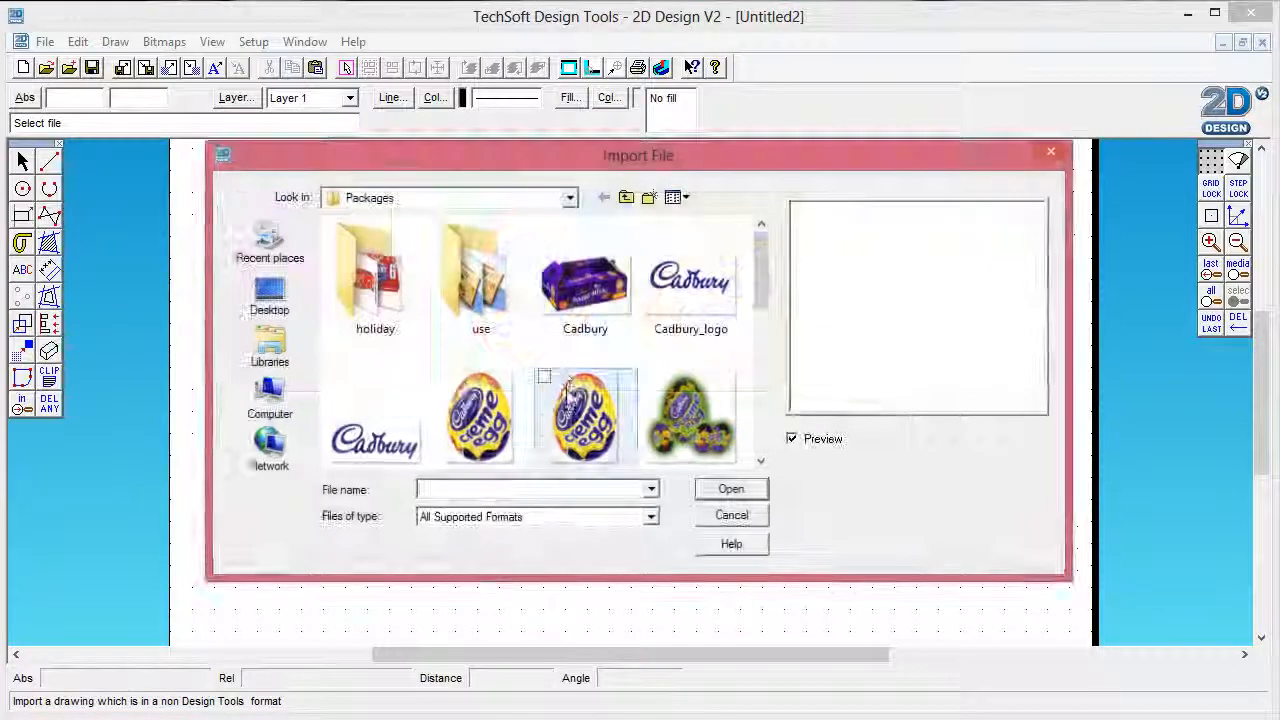
# - Import Cadbury_PNG with transparency confirmed and position it across the lower square row
pyautogui.click(376, 414)
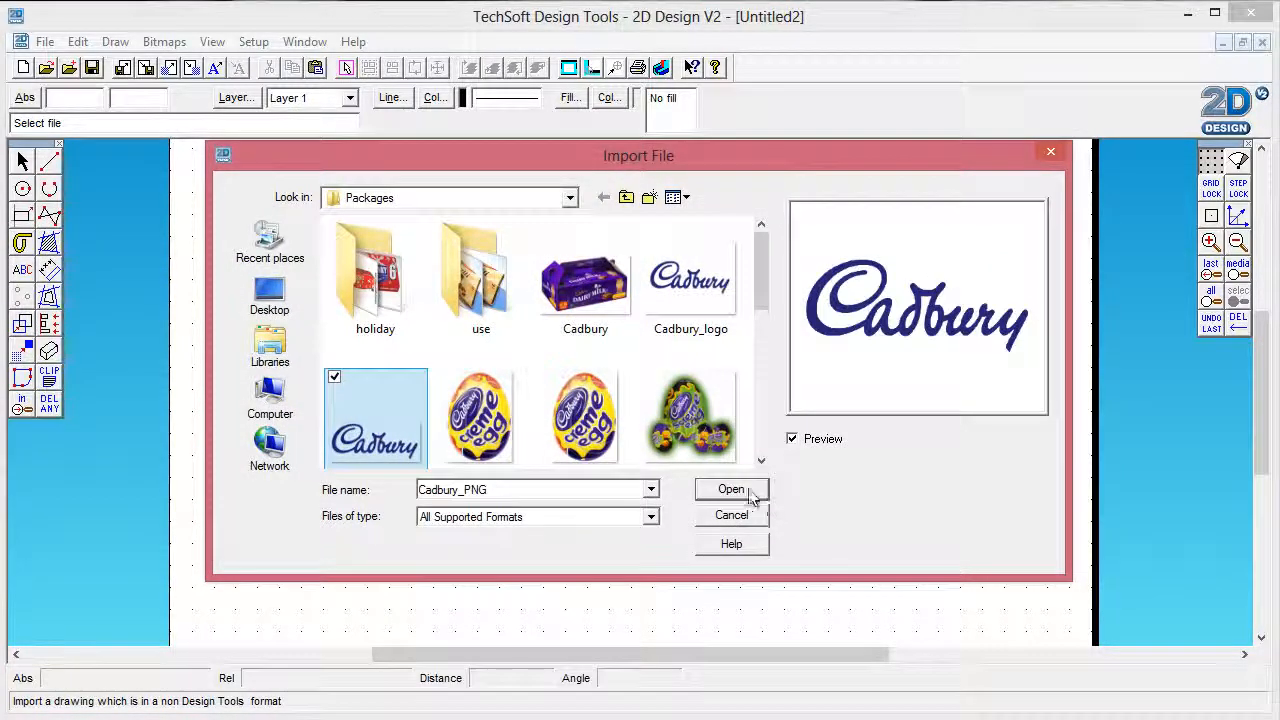
pyautogui.click(730, 488)
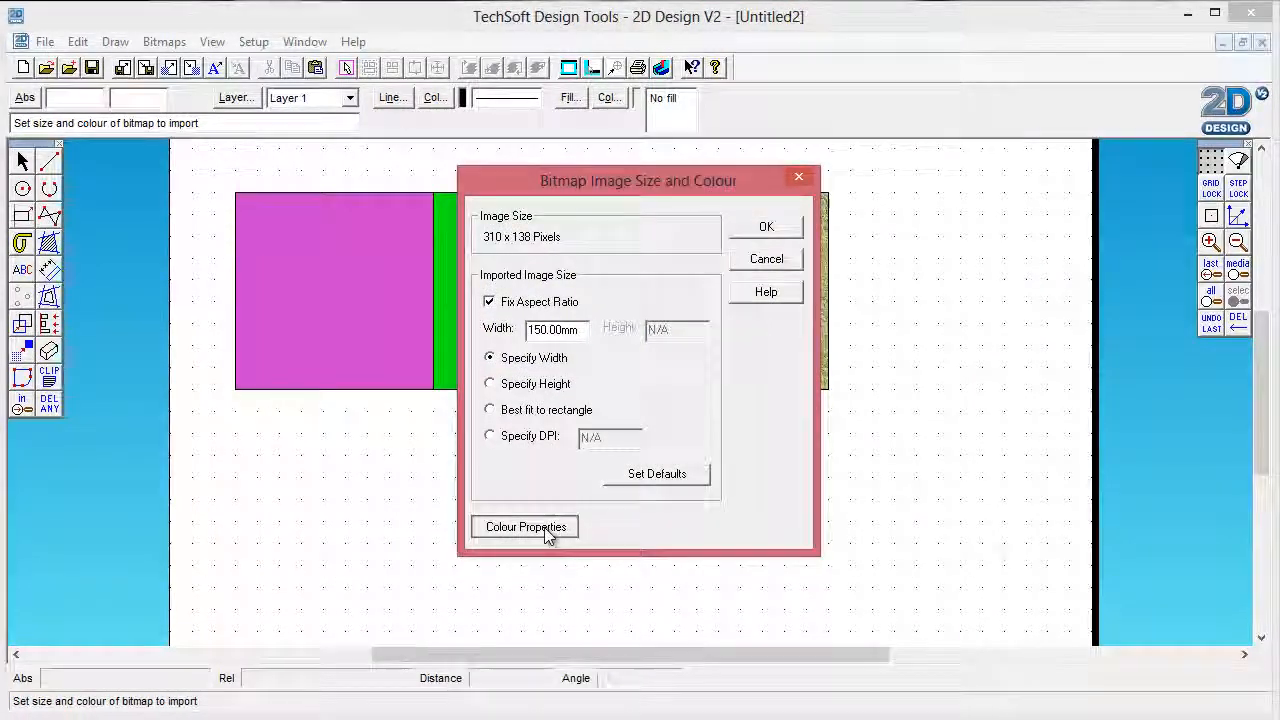
pyautogui.click(524, 528)
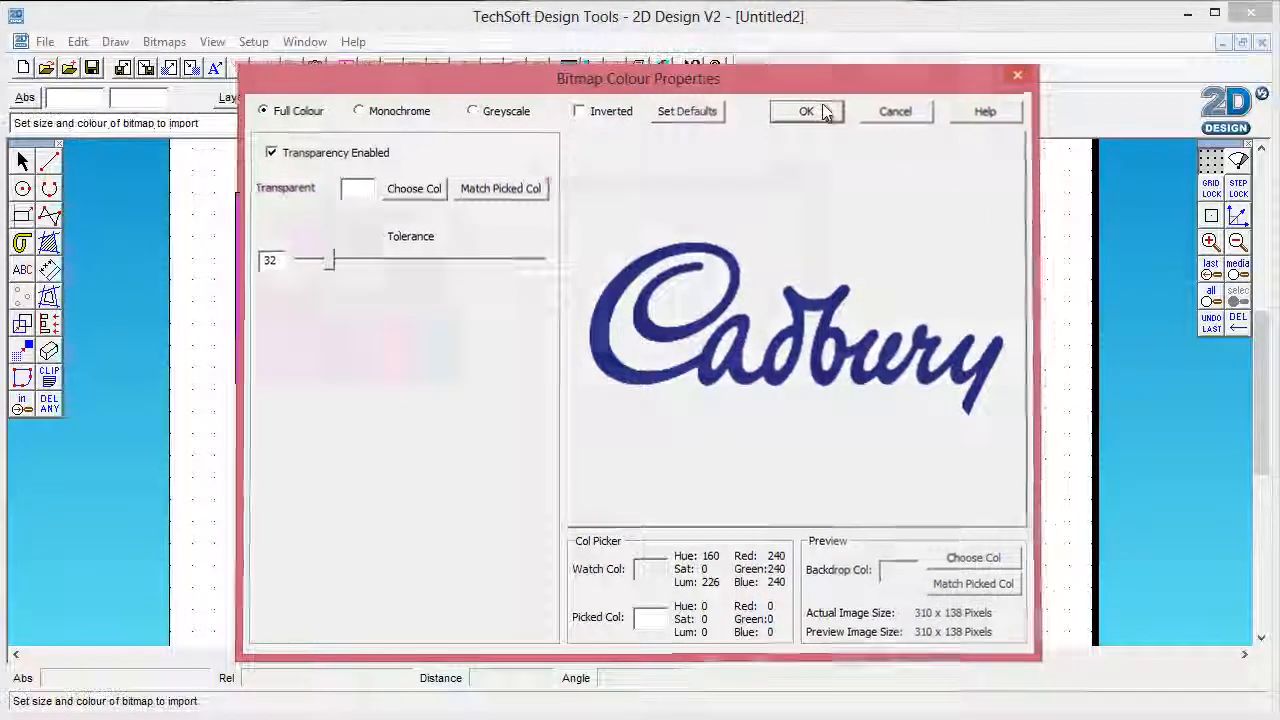
pyautogui.click(806, 112)
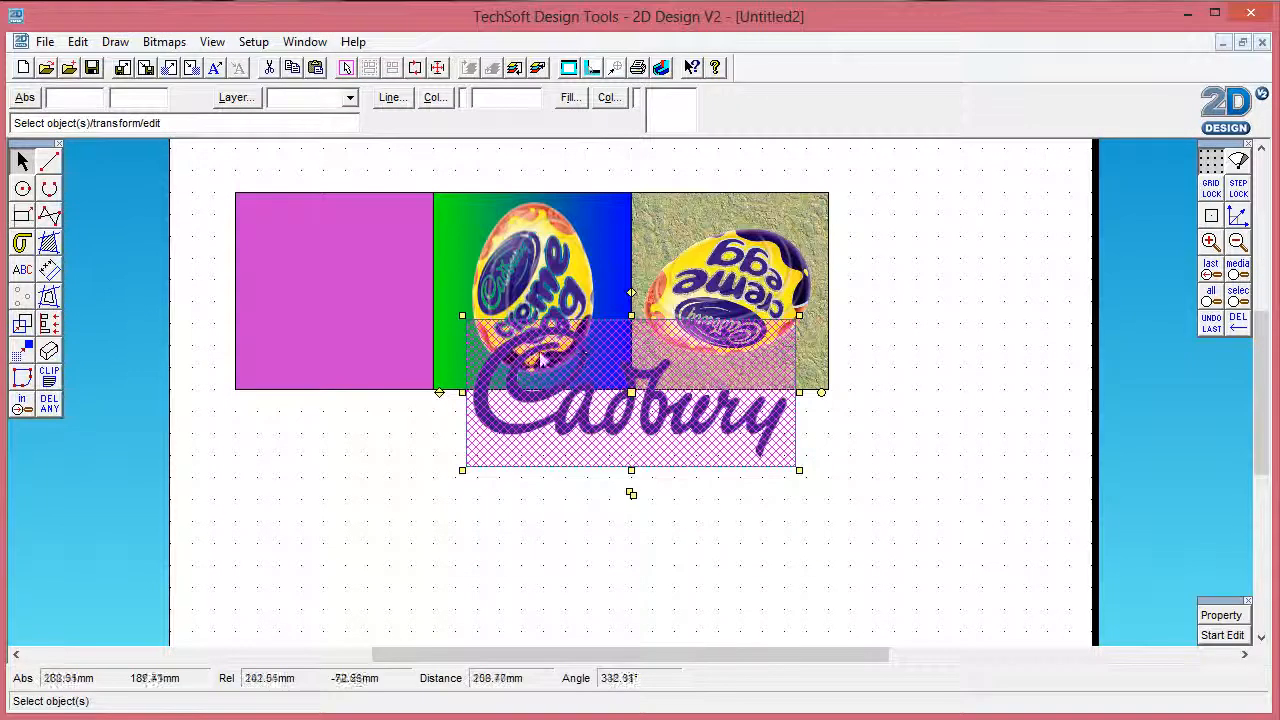